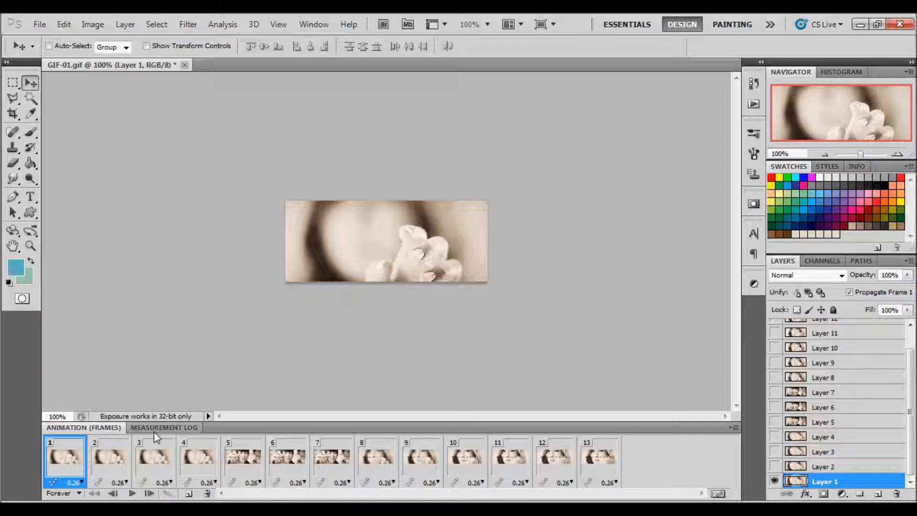
mouse_move(145, 423)
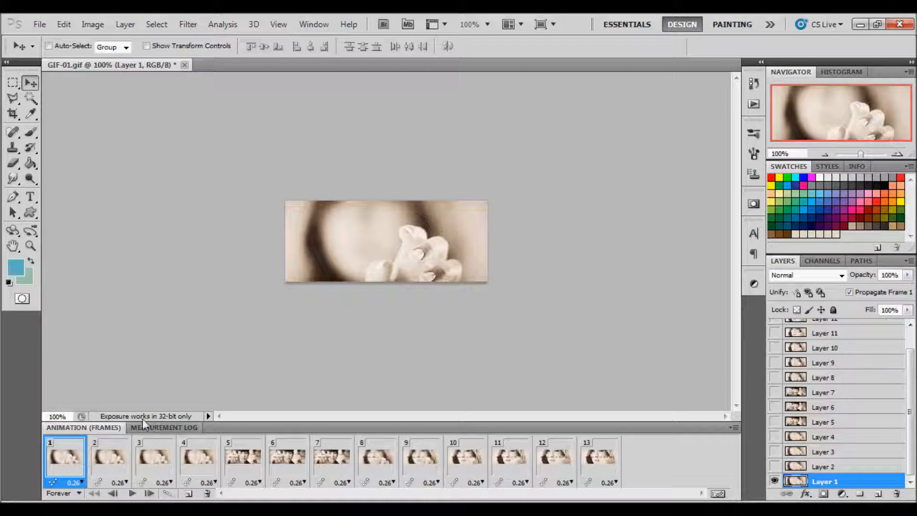
Step: Preview the existing banner animation, stepping through frames and stopping playback
left_click(243, 460)
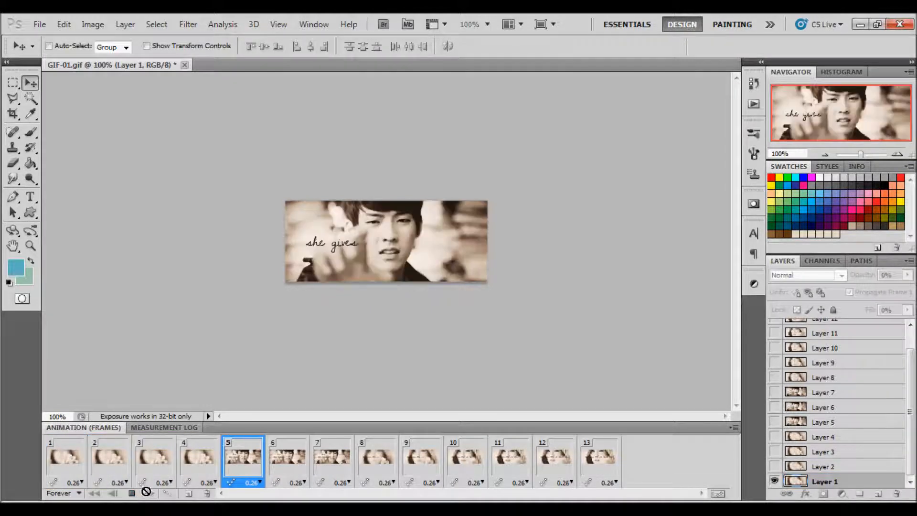
left_click(554, 459)
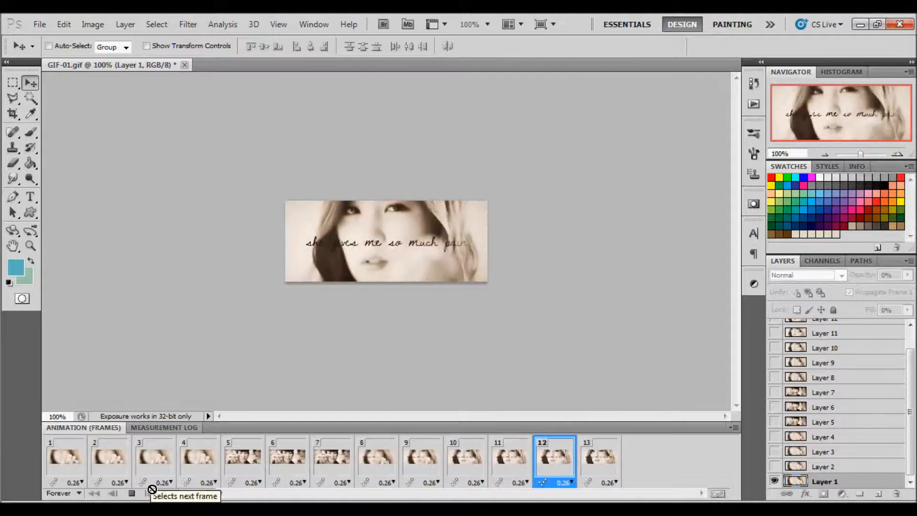
left_click(331, 457)
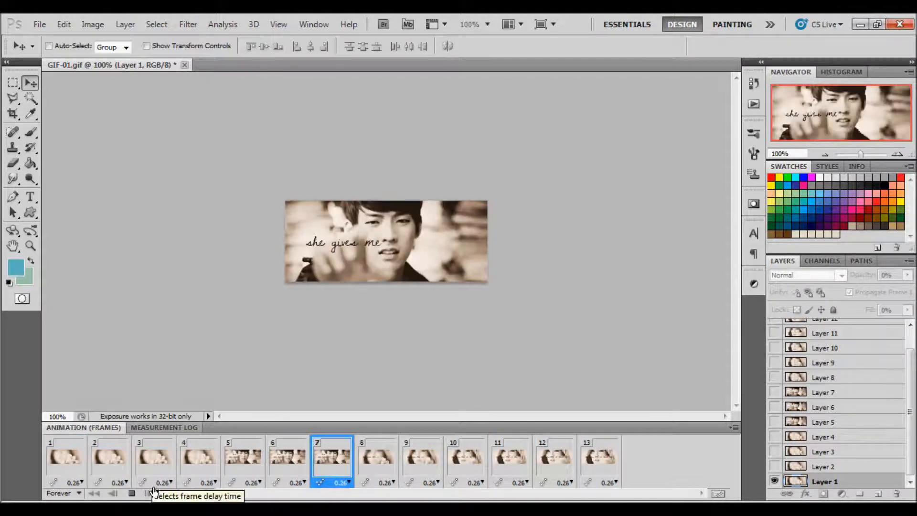
left_click(65, 460)
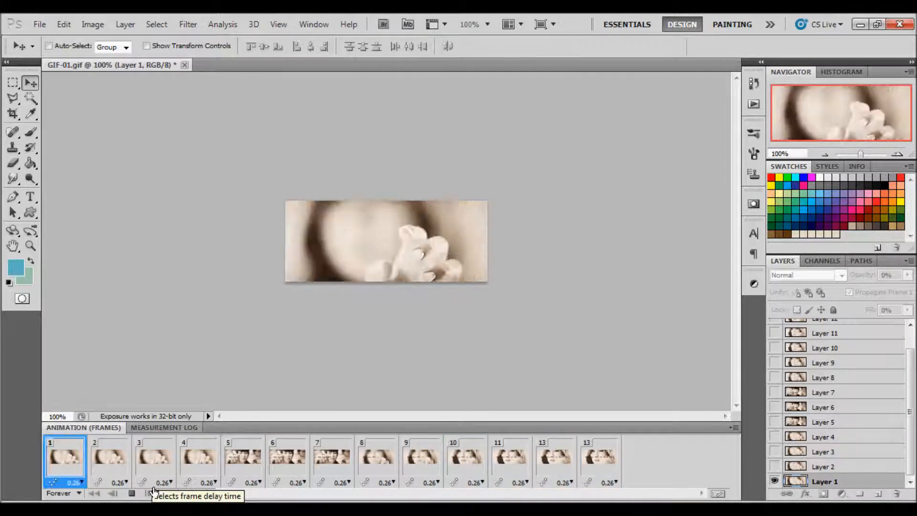
left_click(421, 460)
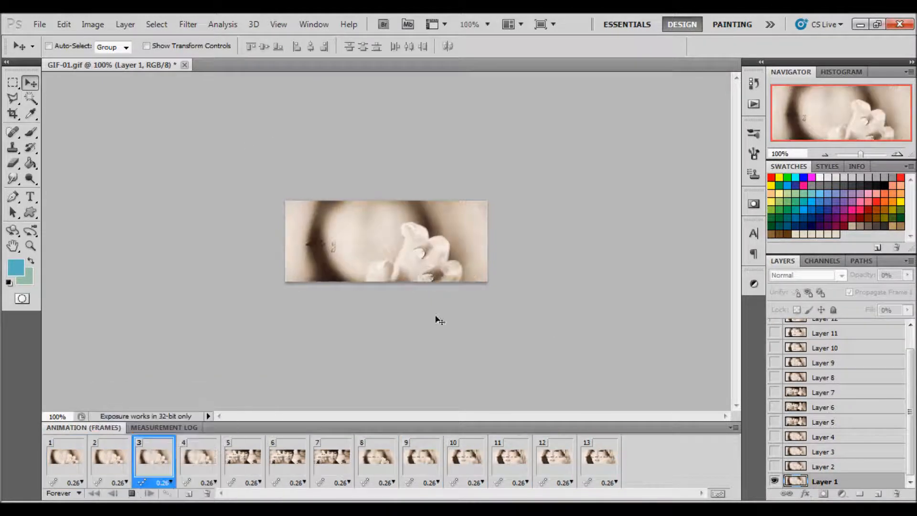
left_click(150, 493)
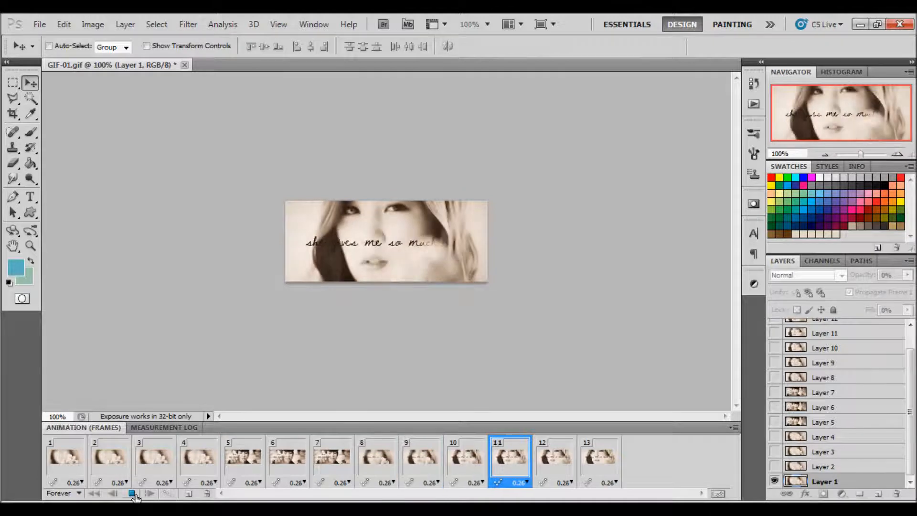
left_click(824, 480)
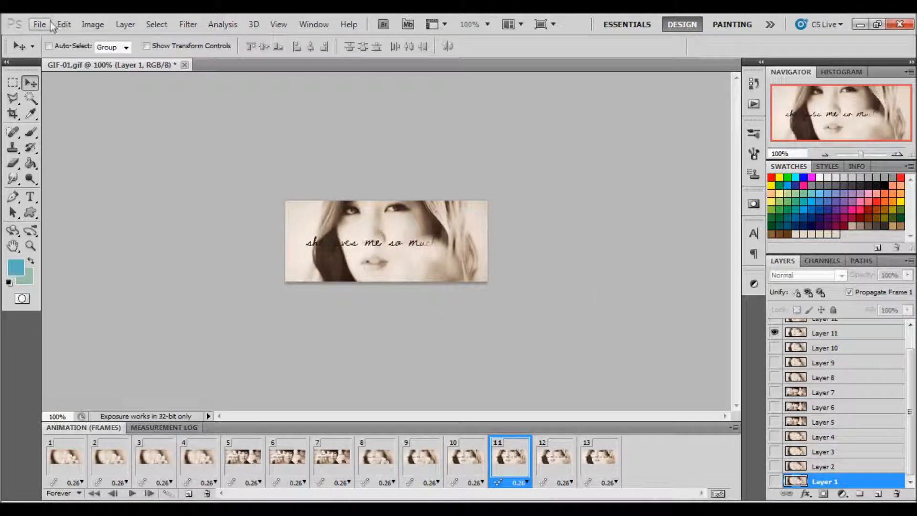
Step: Start Video Frames to Layers import and browse to the music video clip
left_click(39, 23)
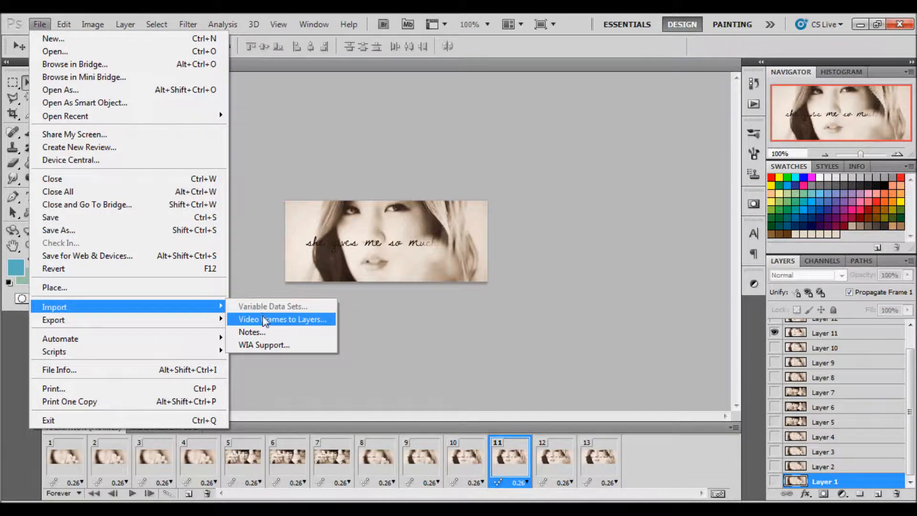
left_click(283, 319)
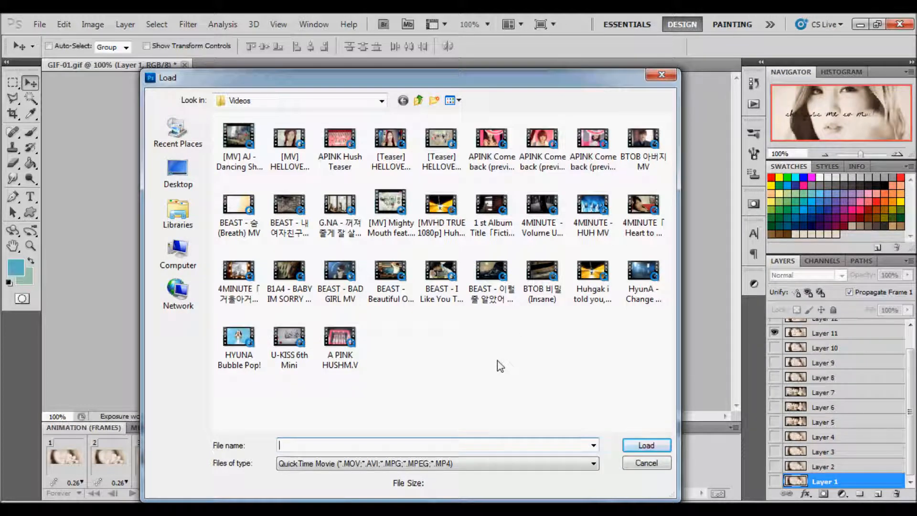
left_click(542, 275)
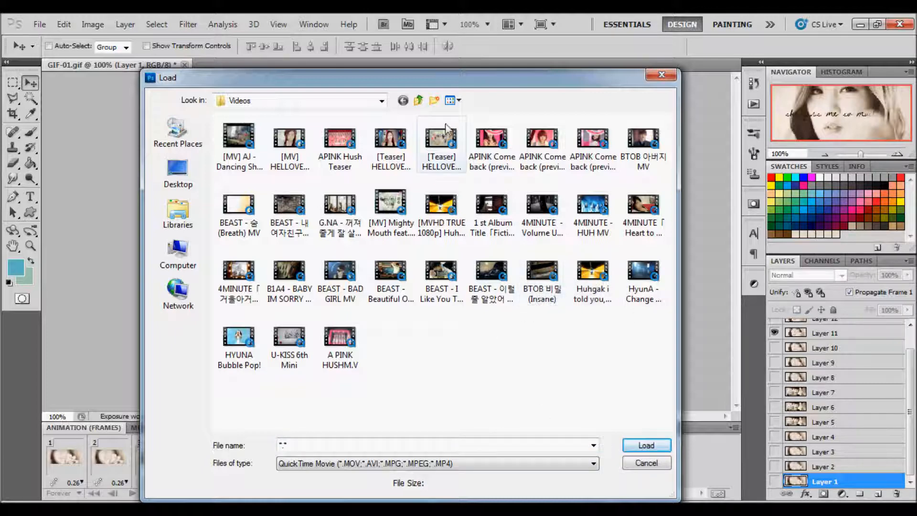
left_click(404, 101)
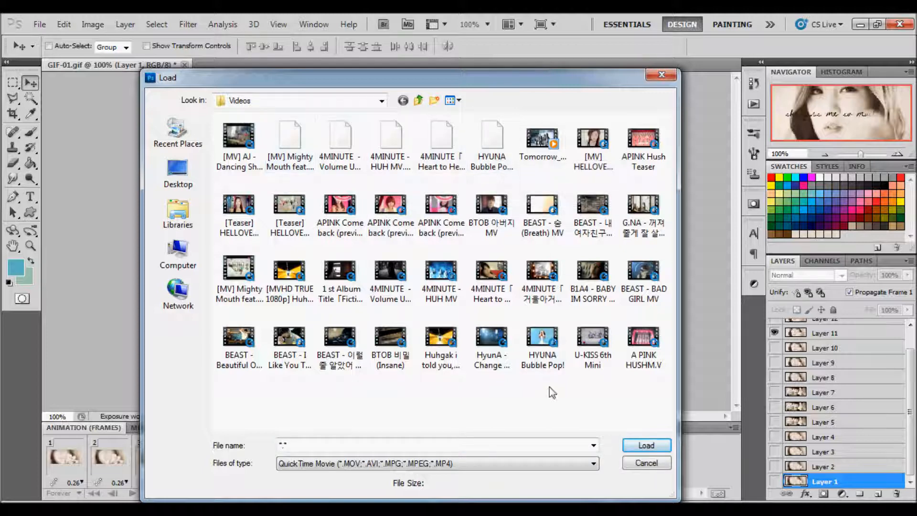
mouse_move(328, 252)
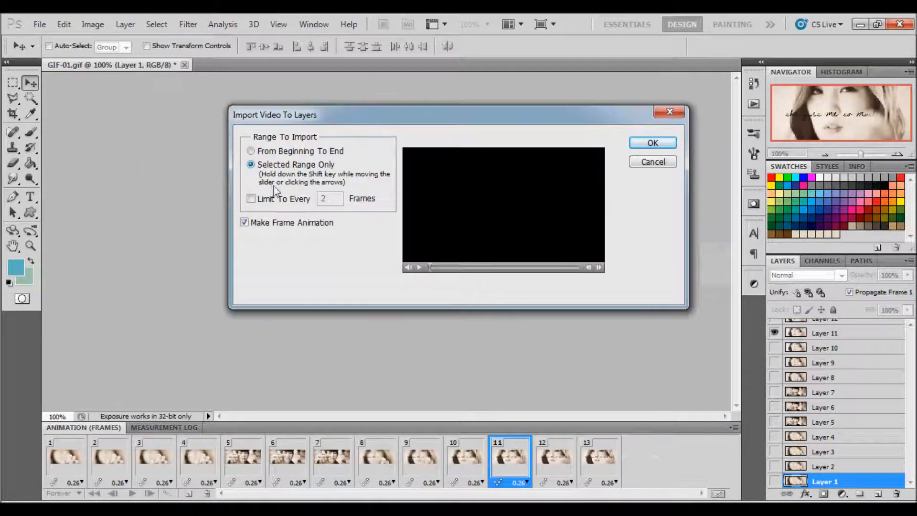
Step: Limit the import to every few frames and set the start and end of the clip range
left_click(251, 199)
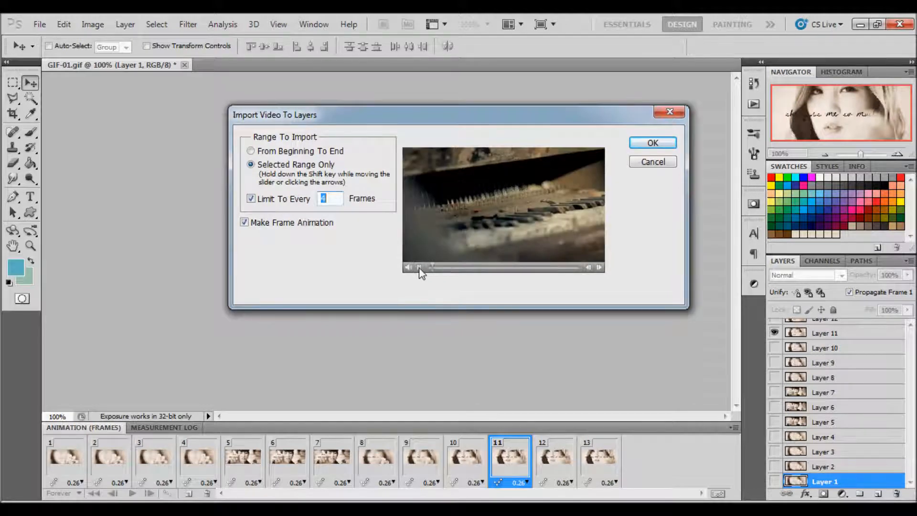
left_click(409, 268)
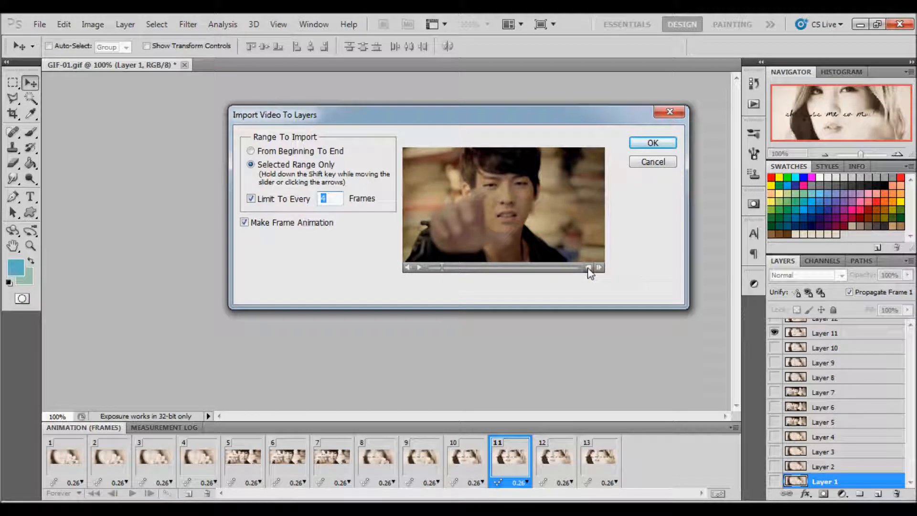
left_click(599, 268)
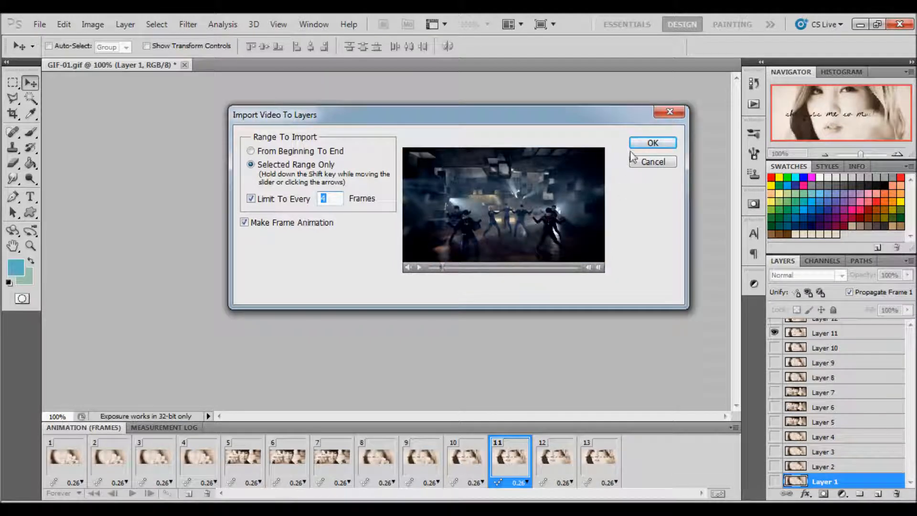
Step: Confirm the import and delete the two dark dancing frames 13 and 14
left_click(652, 142)
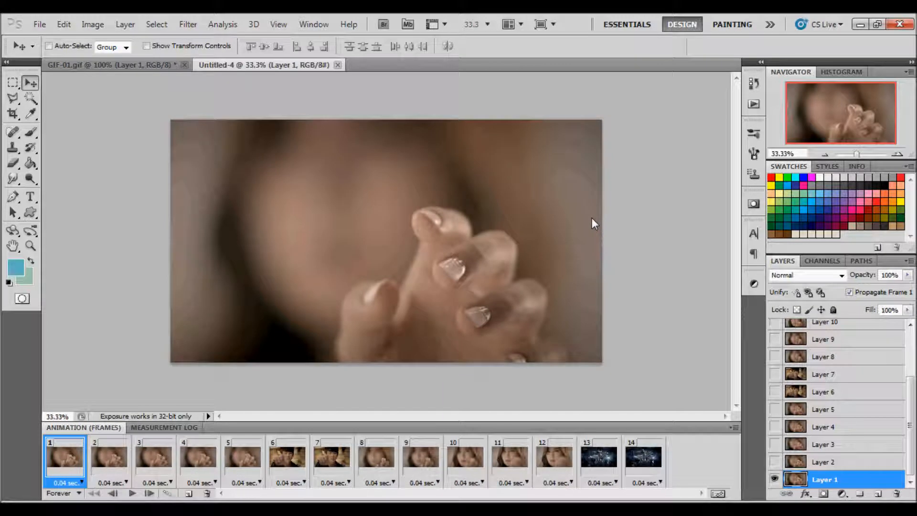
mouse_move(593, 466)
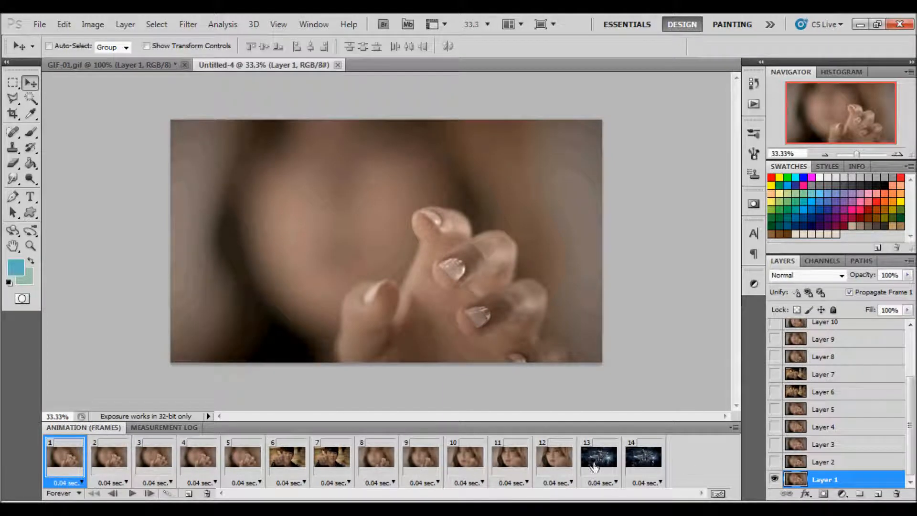
left_click(643, 460)
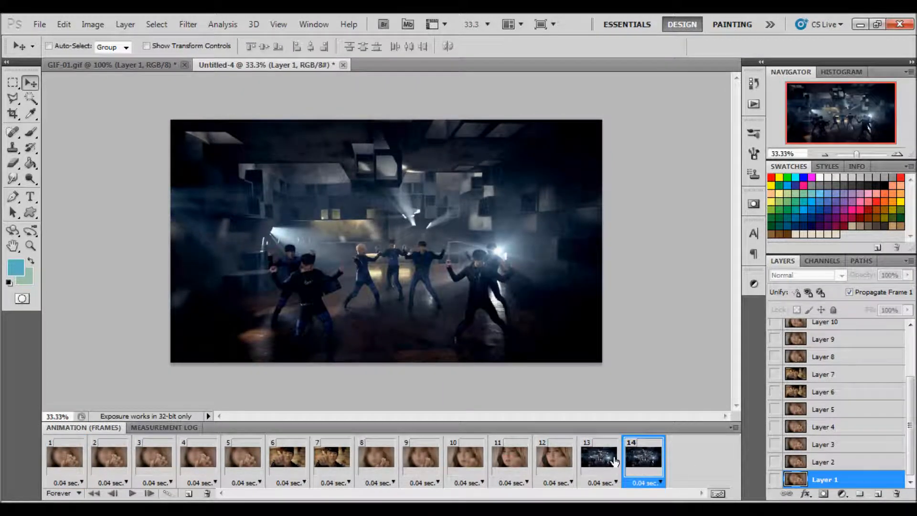
left_click(598, 457)
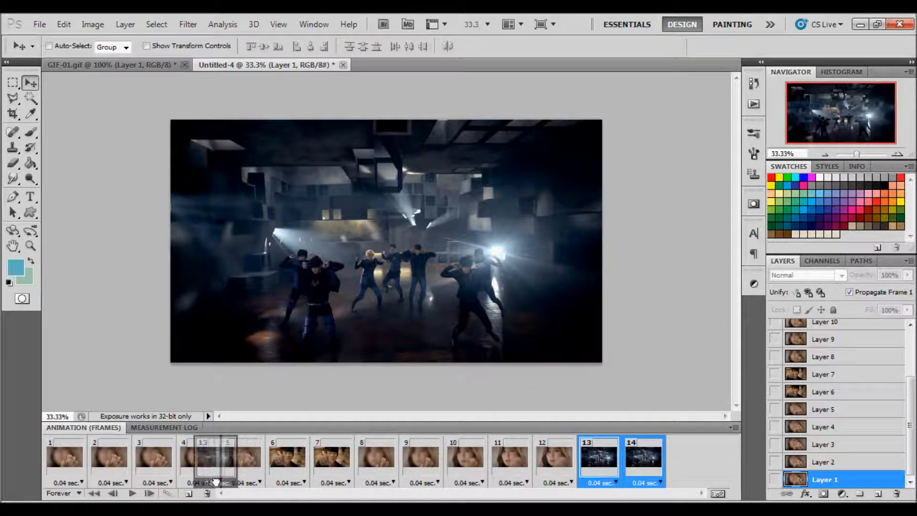
left_click(554, 457)
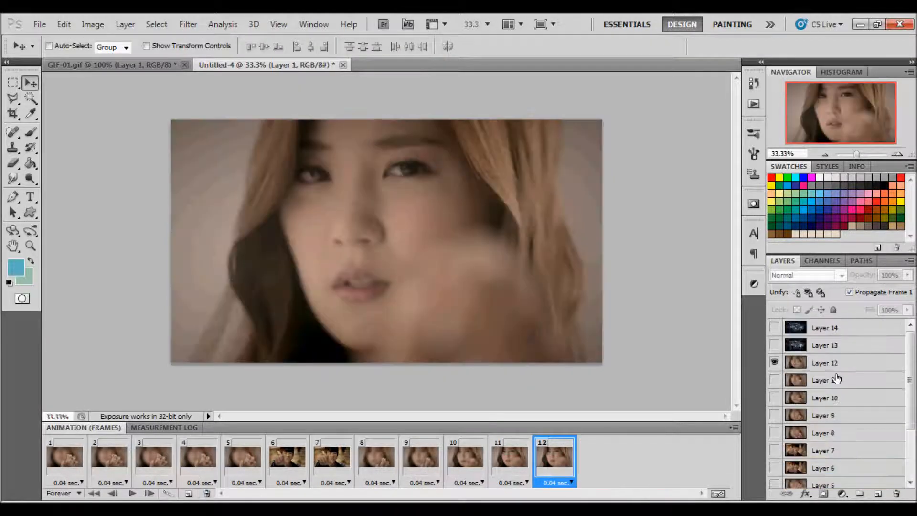
Step: Delete Layers 13 and 14 belonging to the removed frames
left_click(824, 345)
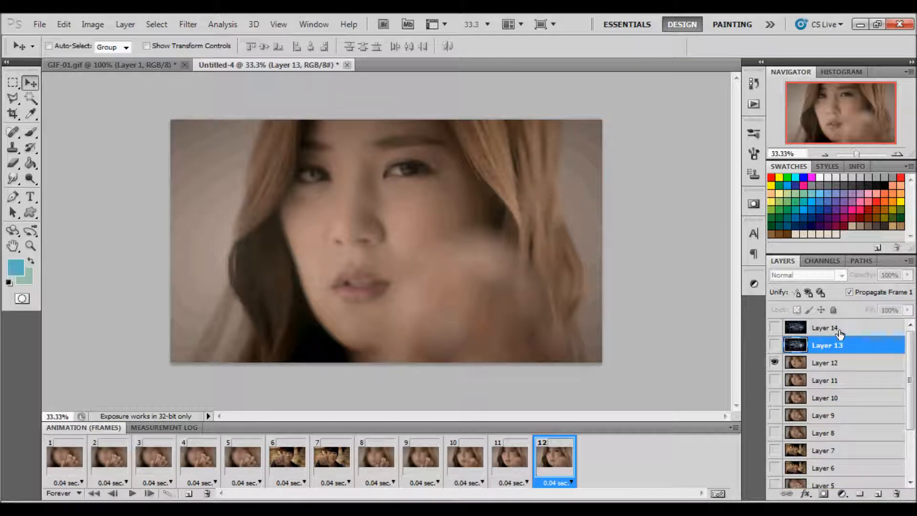
left_click(825, 327)
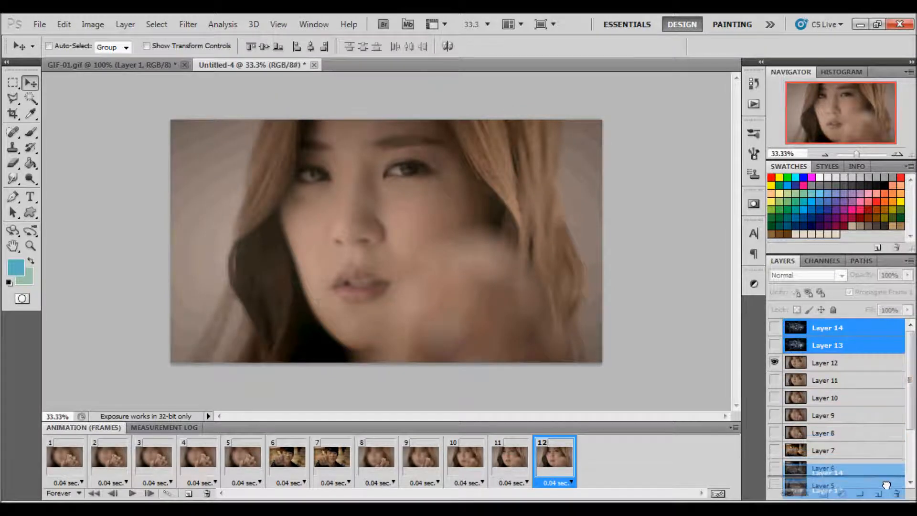
left_click(824, 363)
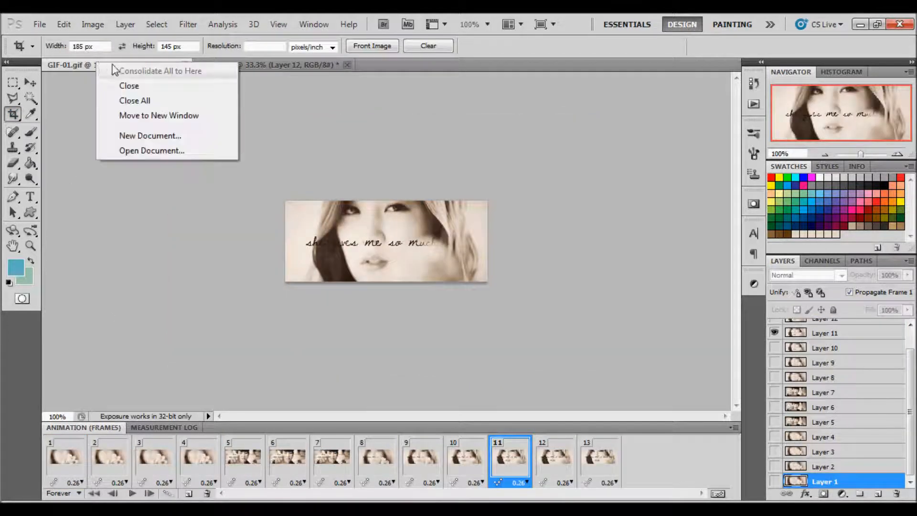
Step: Resize the imported video document to 300 pixels wide with proportions constrained
left_click(92, 24)
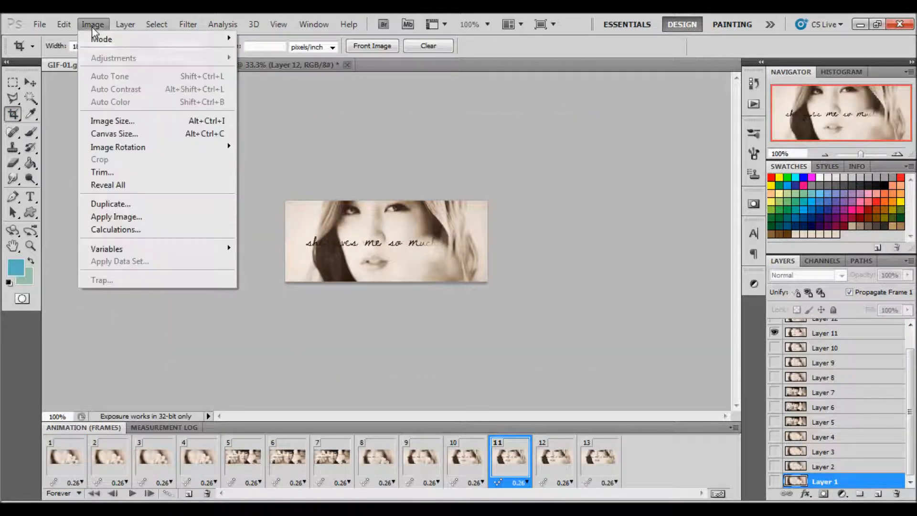
mouse_move(112, 121)
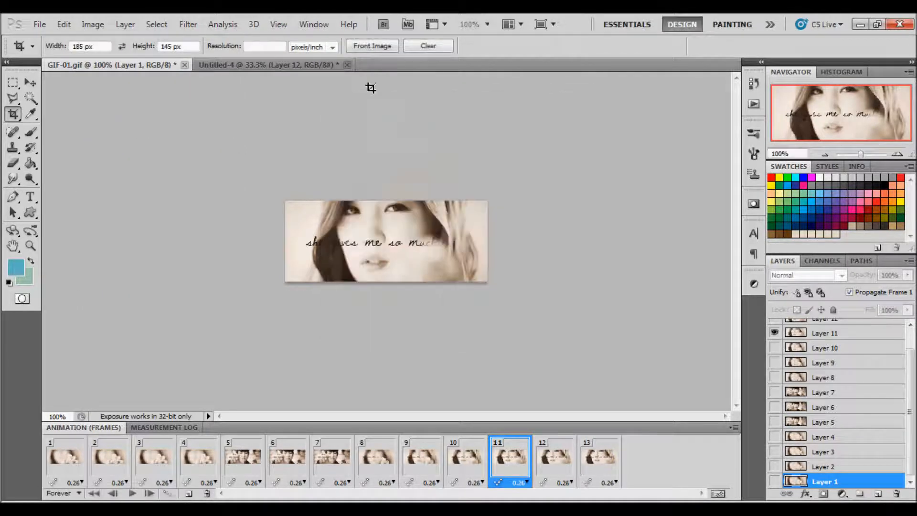
left_click(269, 64)
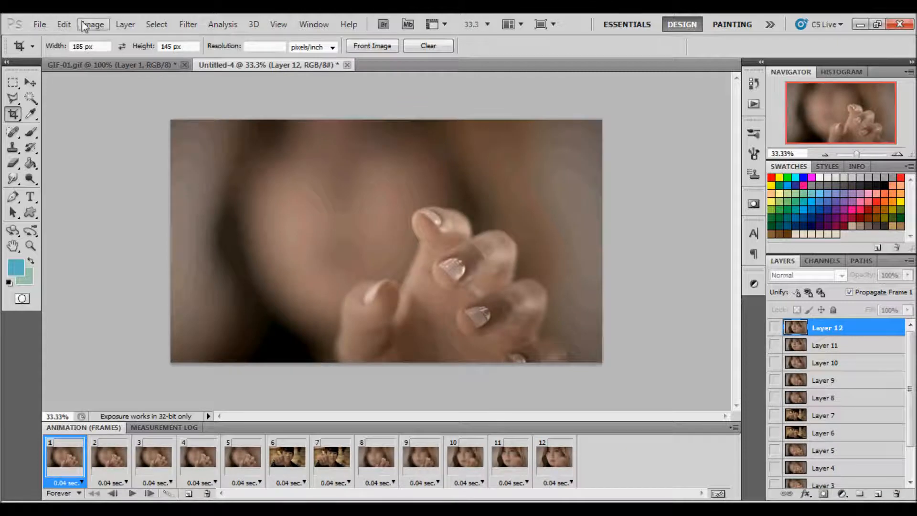
left_click(93, 24)
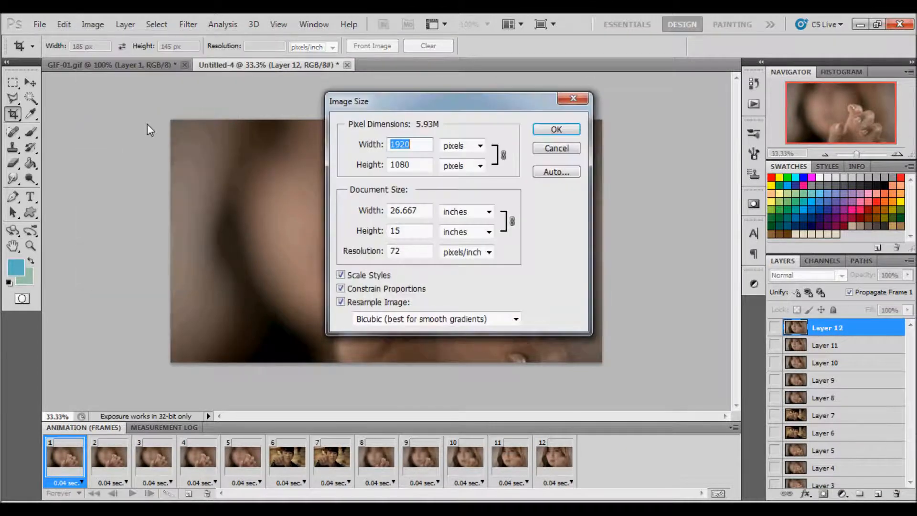
type("300")
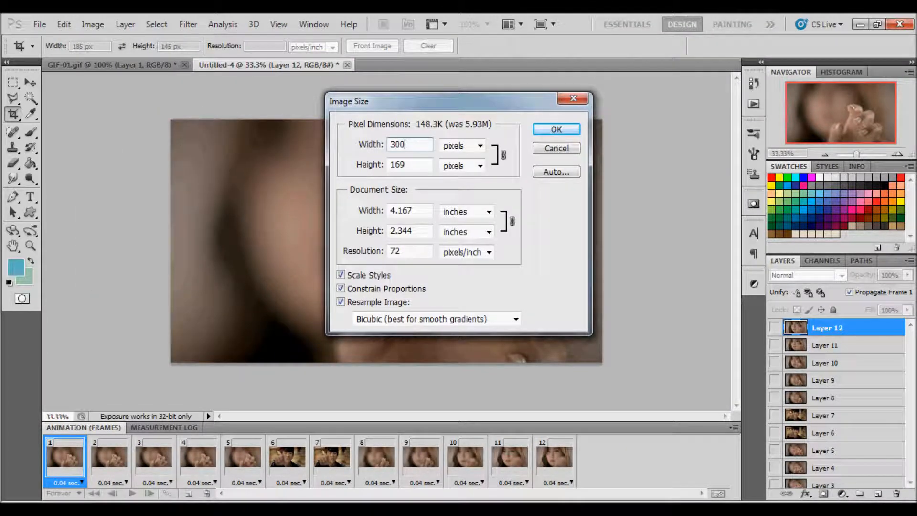
left_click(555, 129)
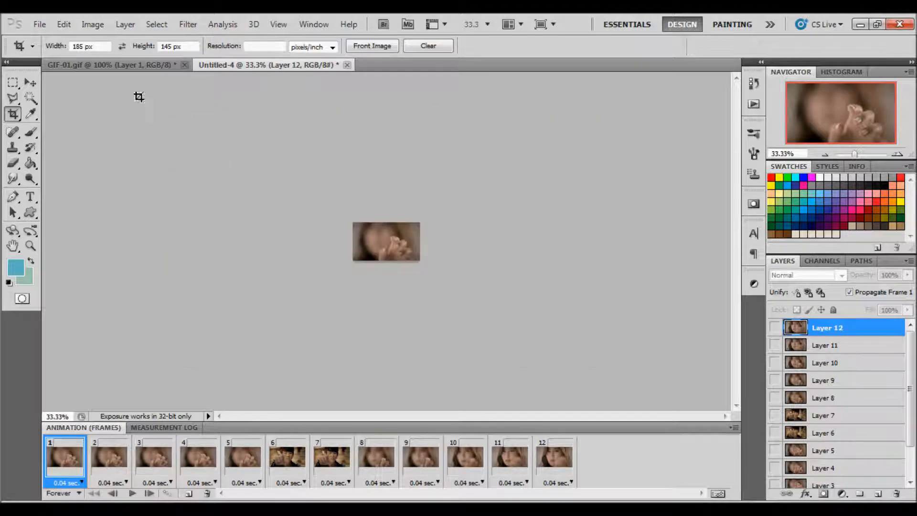
mouse_move(904, 155)
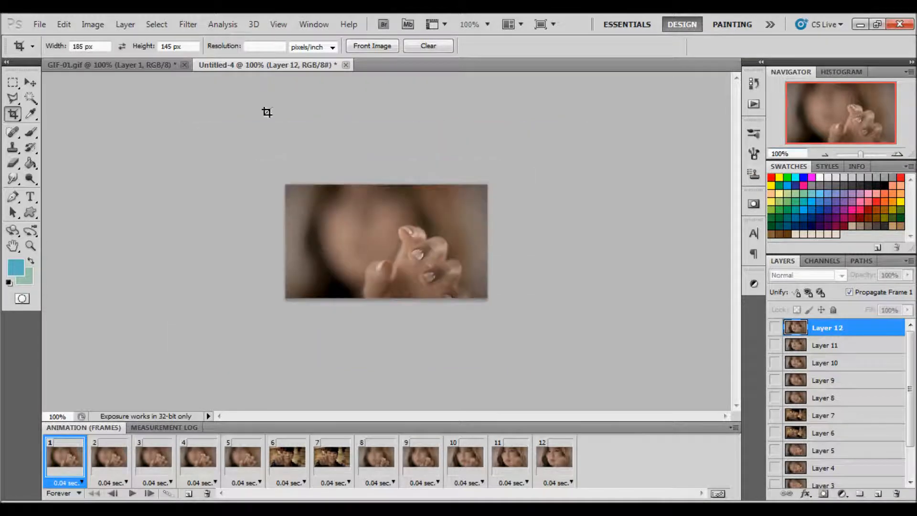
Step: Crop the banner to a 300 by 120 px strip
triple_click(88, 46)
type("300")
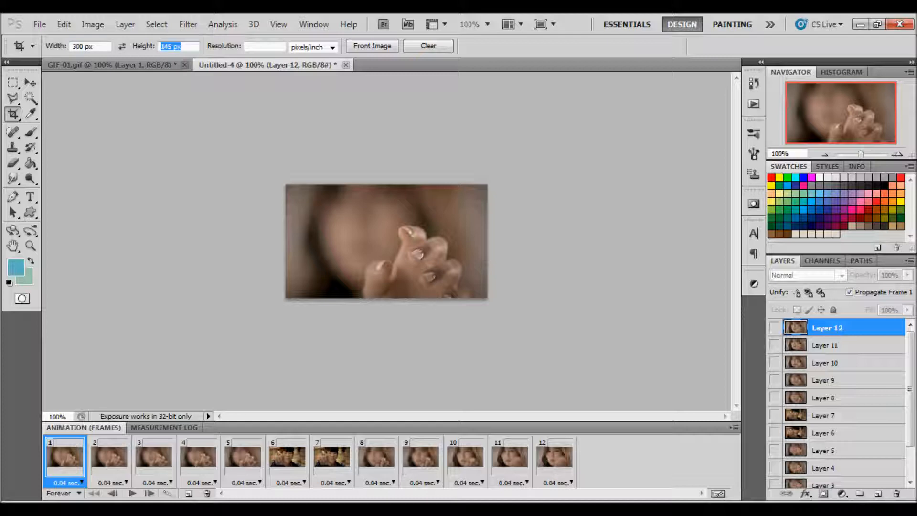
type("120px")
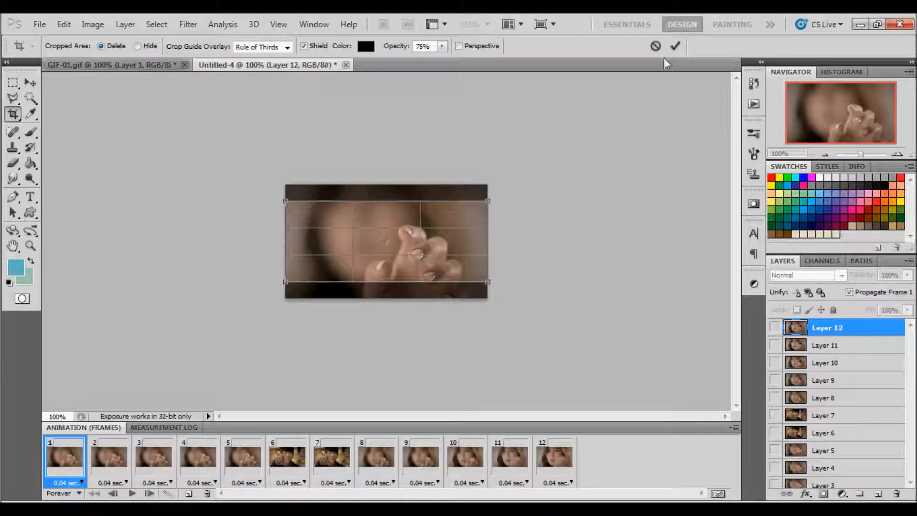
left_click(675, 46)
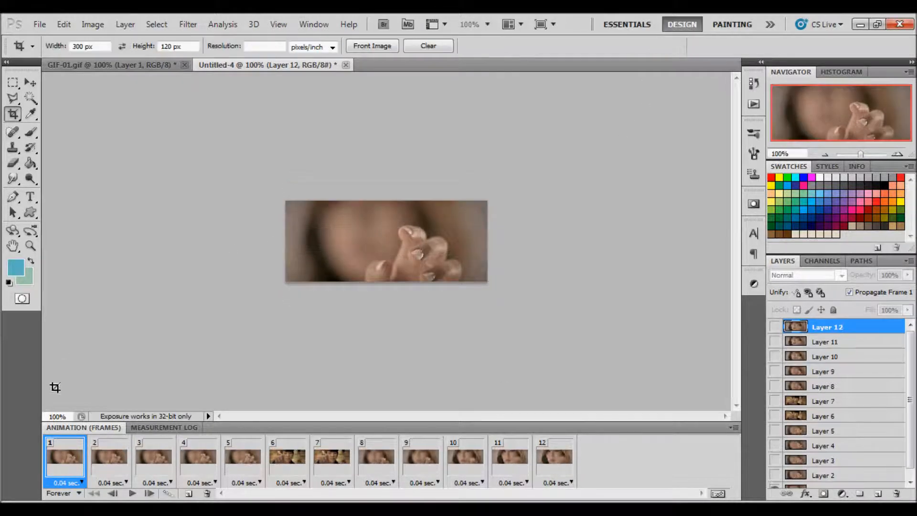
Step: Apply a 0.28-second delay to all frames, preview playback, and return to frame 1
left_click(131, 493)
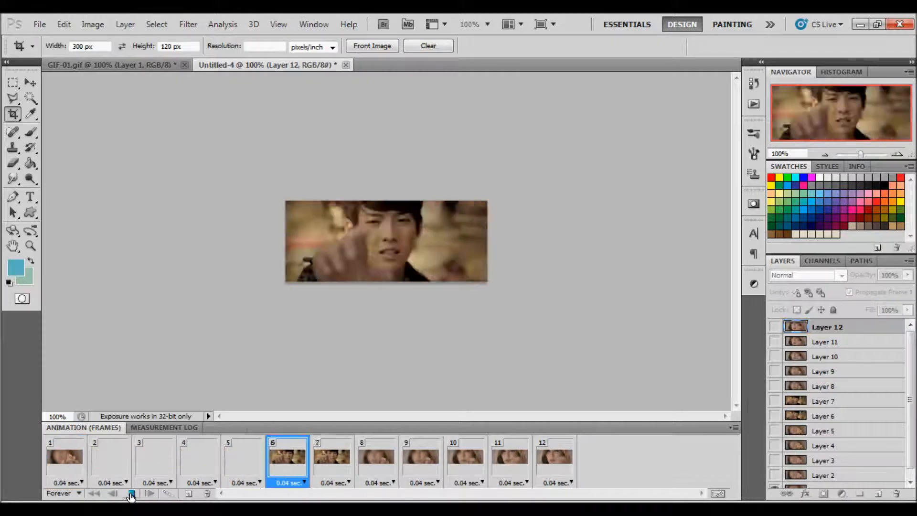
left_click(131, 493)
type("0")
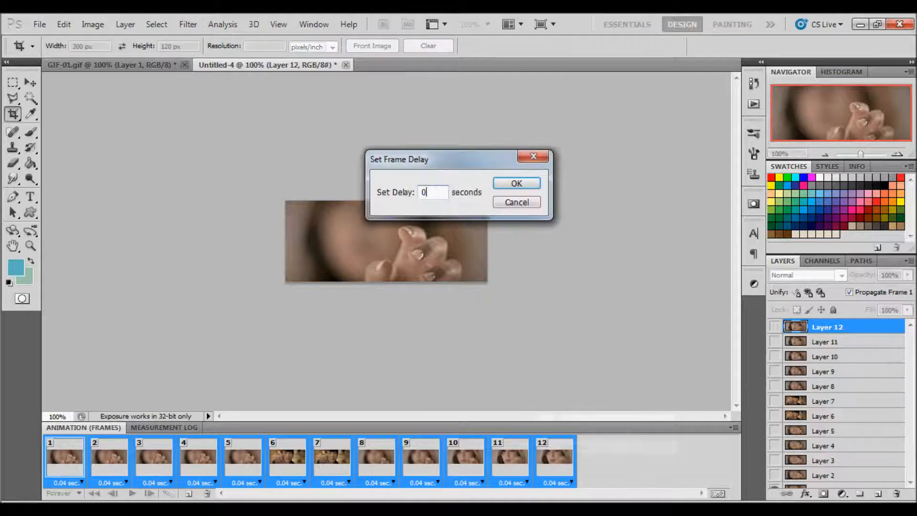
left_click(515, 182)
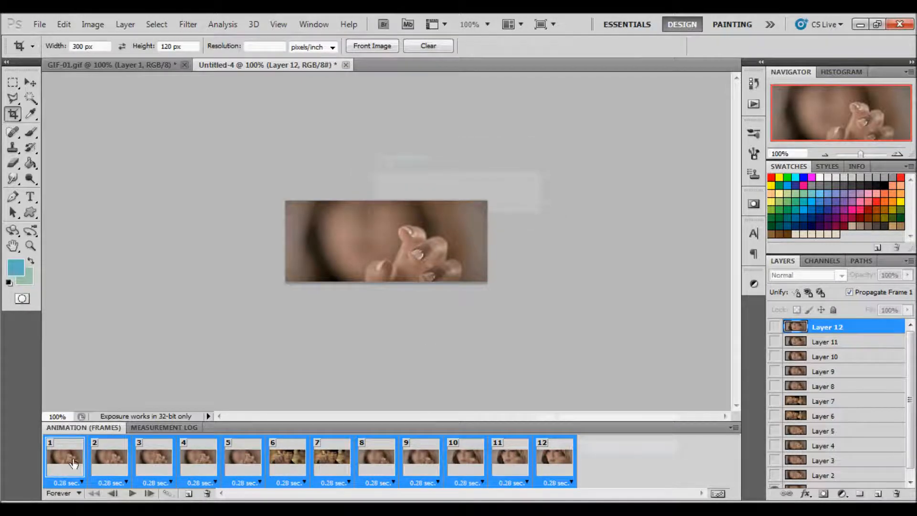
left_click(149, 493)
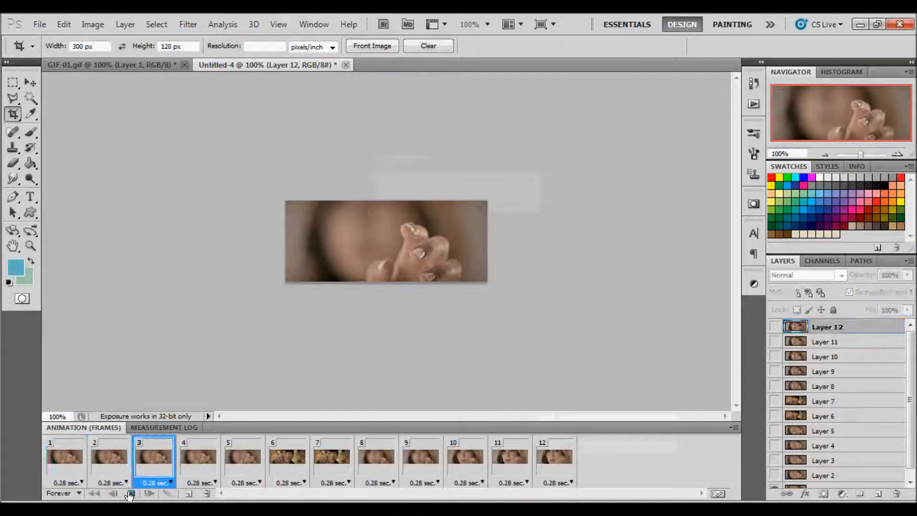
left_click(129, 493)
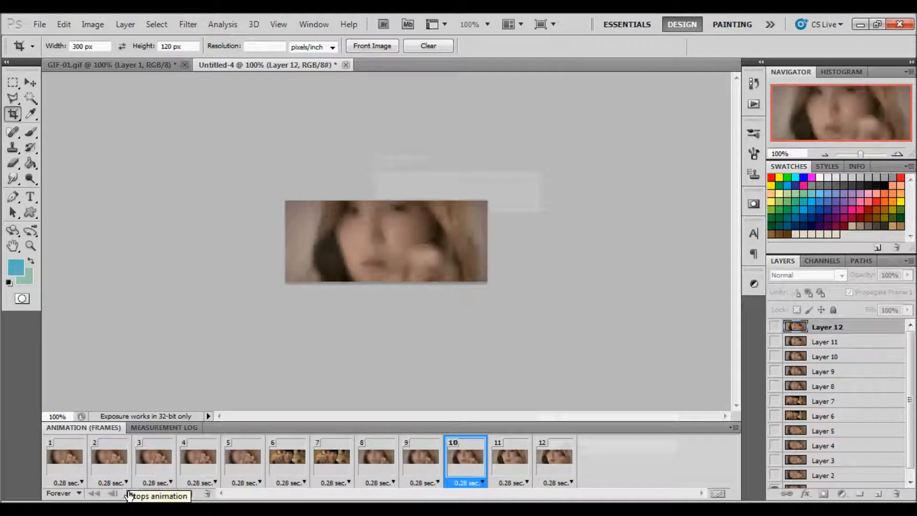
left_click(64, 457)
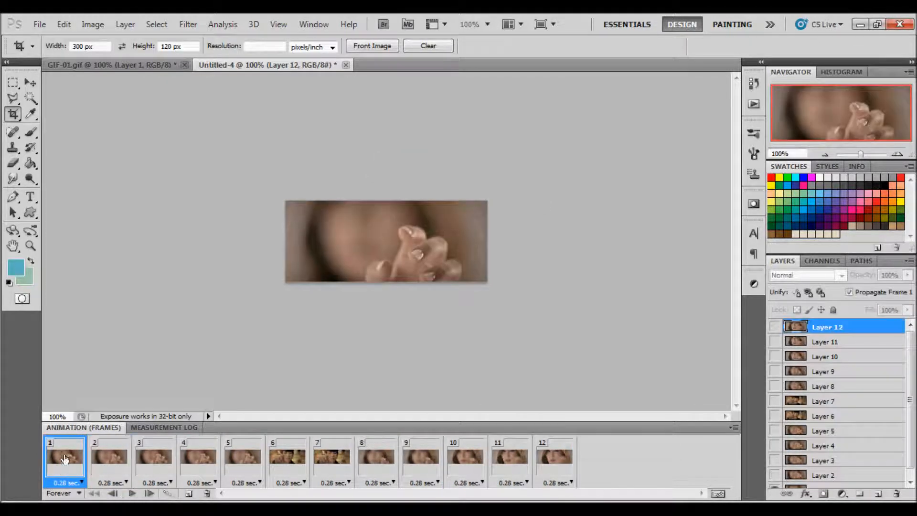
Step: Add the caption 'she gives me so much pain' in Tall Films and colour it black
left_click(31, 197)
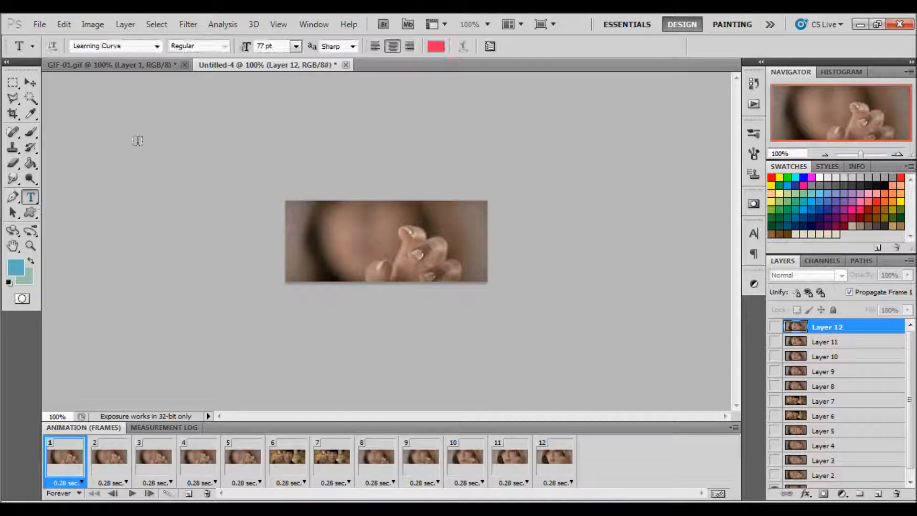
triple_click(113, 46)
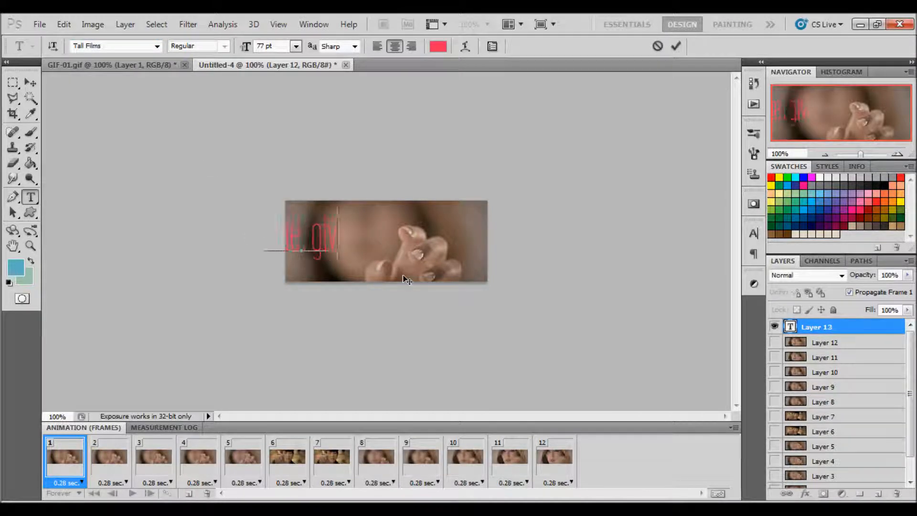
type("es me some")
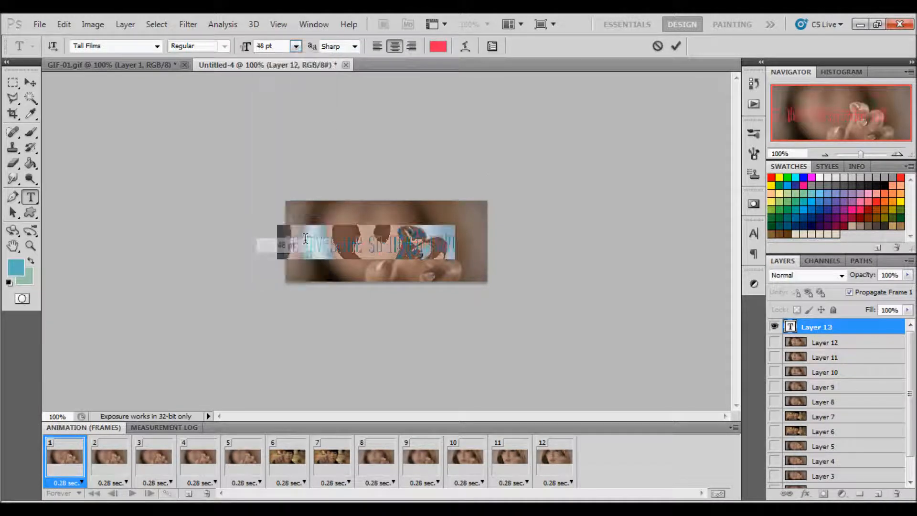
left_click(675, 46)
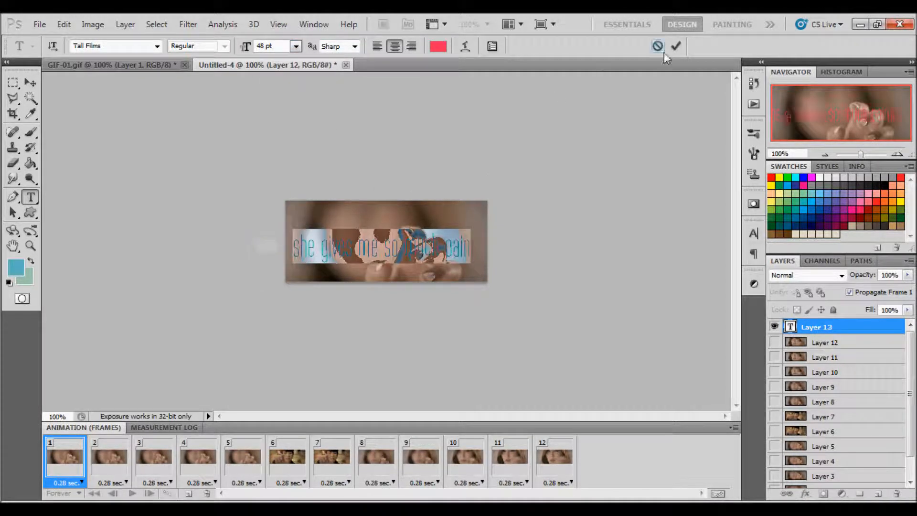
left_click(438, 46)
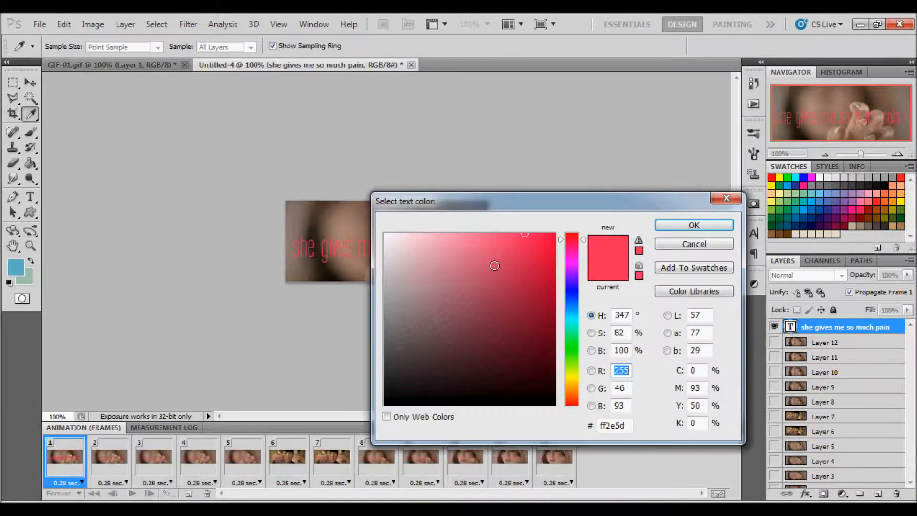
left_click(694, 224)
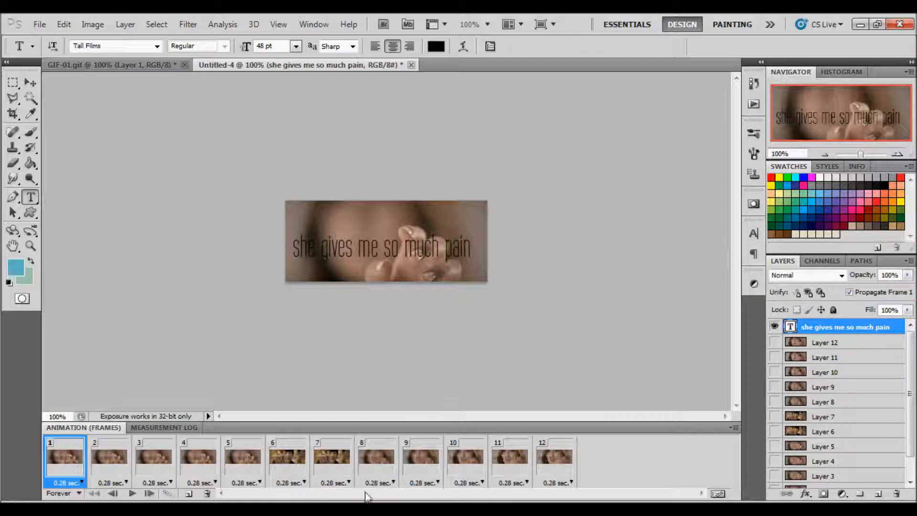
Step: Show the second animation frame in the Frames panel
left_click(109, 460)
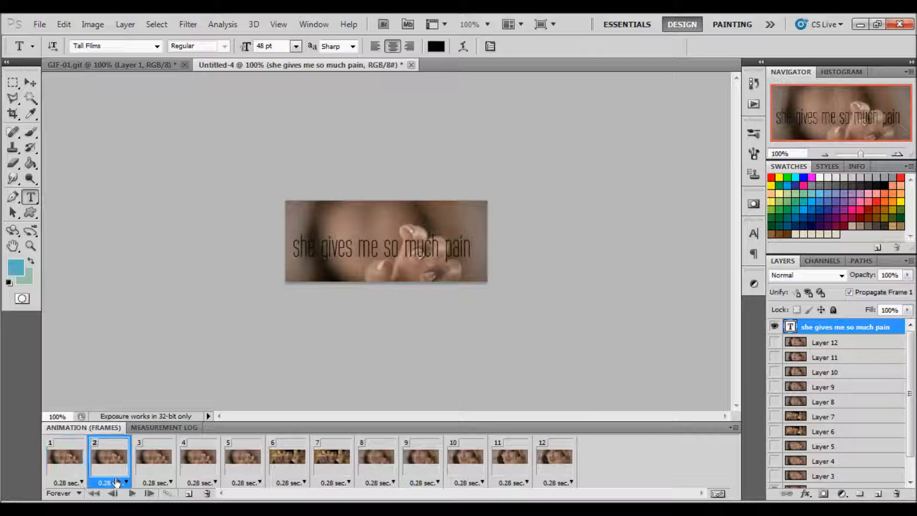
left_click(64, 459)
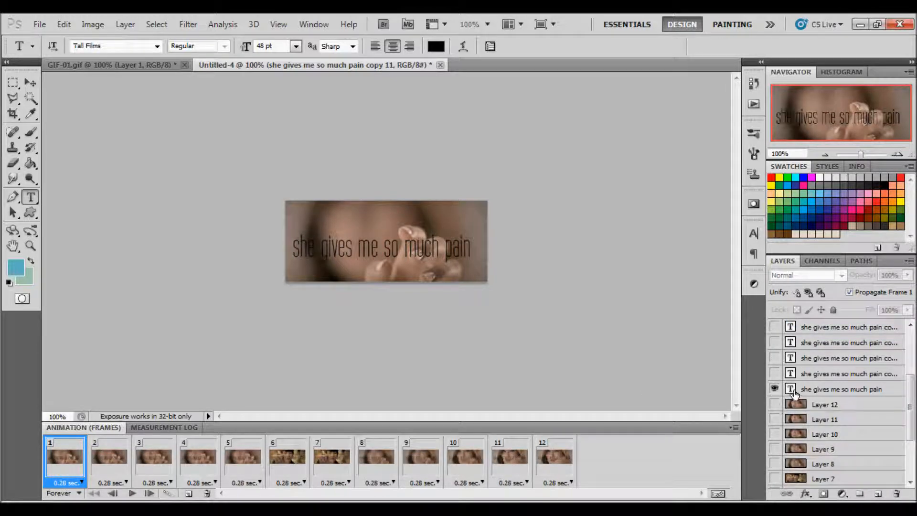
Step: Select the original caption layer beneath its eleven duplicates
left_click(845, 389)
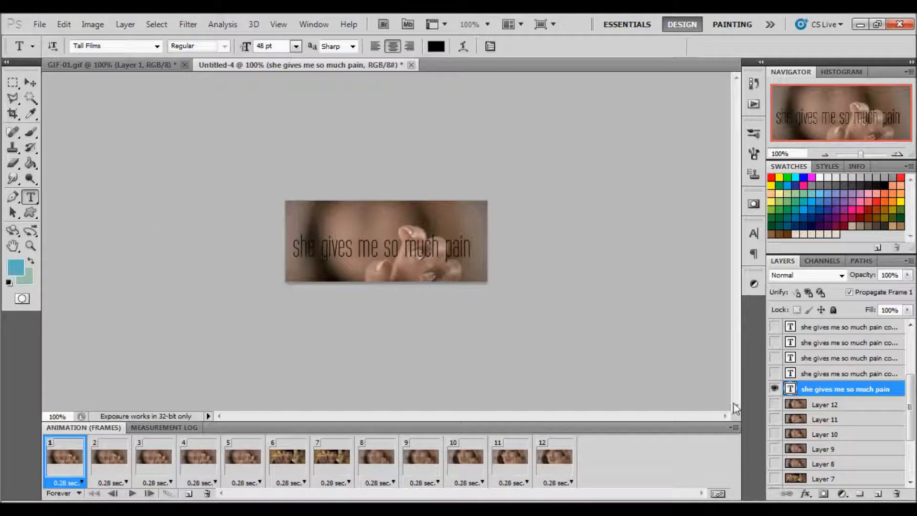
mouse_move(860, 389)
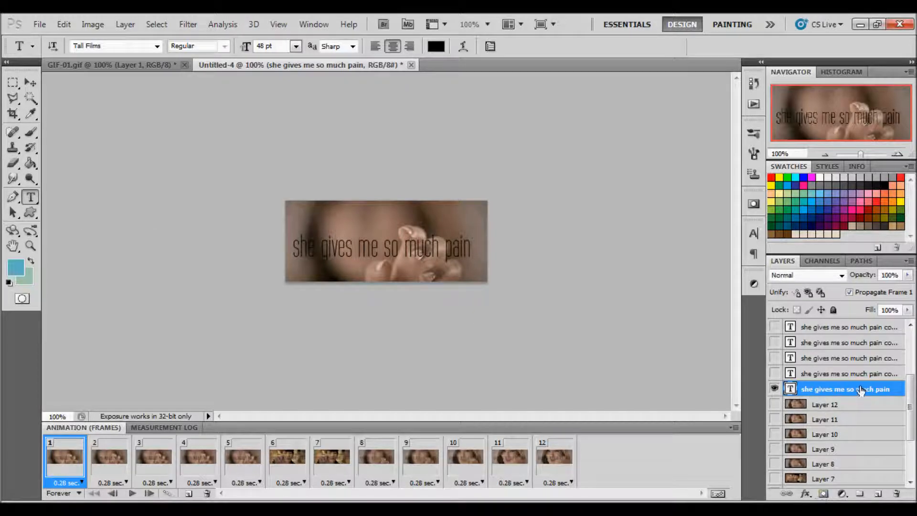
Step: Add a Reveal All layer mask to the original caption layer
left_click(92, 24)
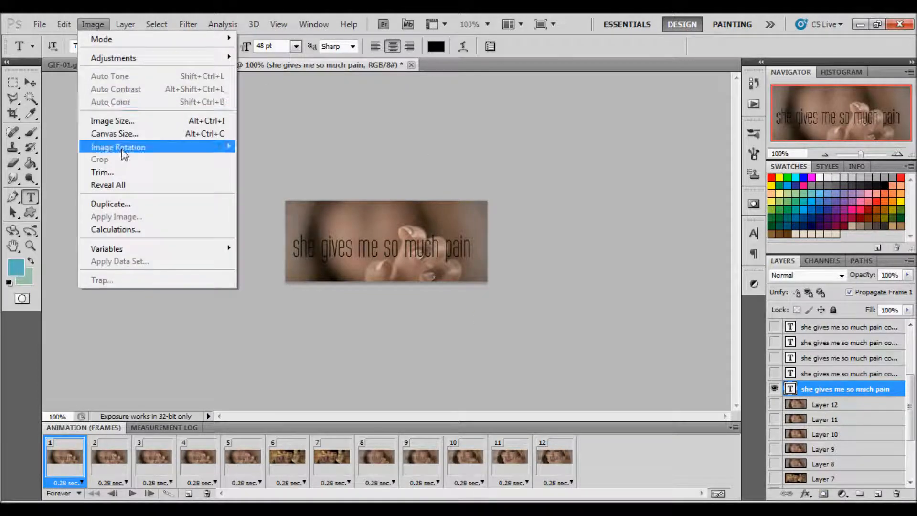
left_click(125, 24)
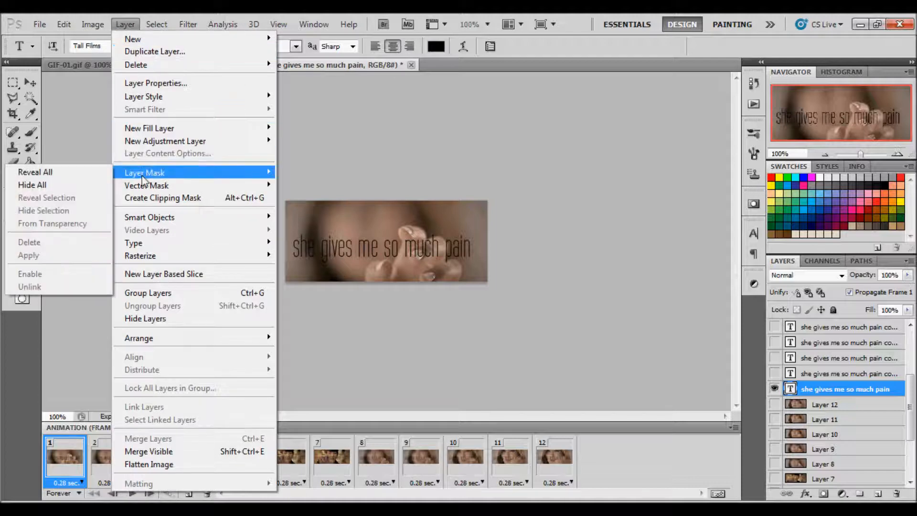
left_click(34, 171)
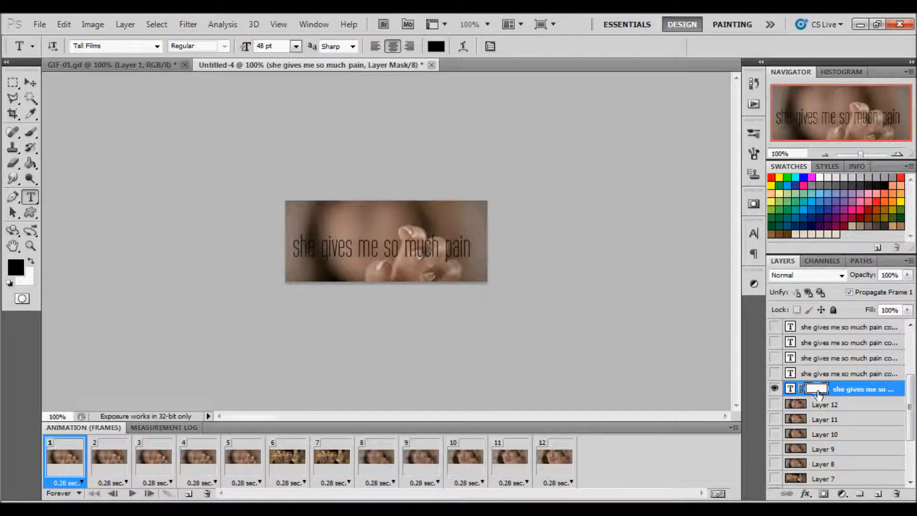
Step: Switch to the Gradient tool with black as the foreground colour
left_click(29, 163)
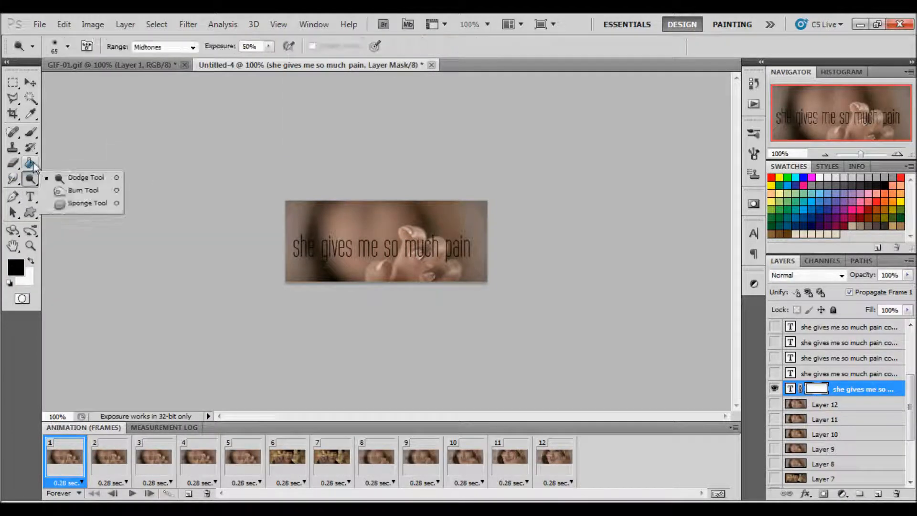
left_click(12, 163)
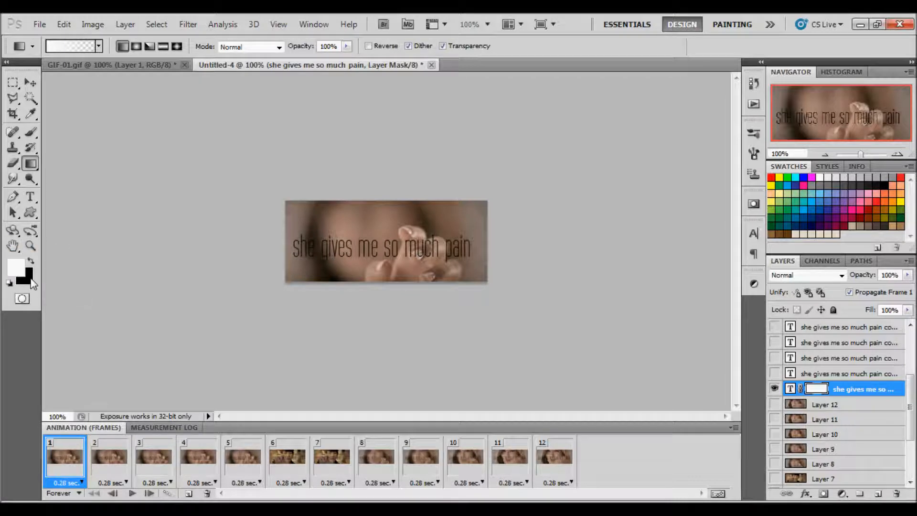
left_click(30, 262)
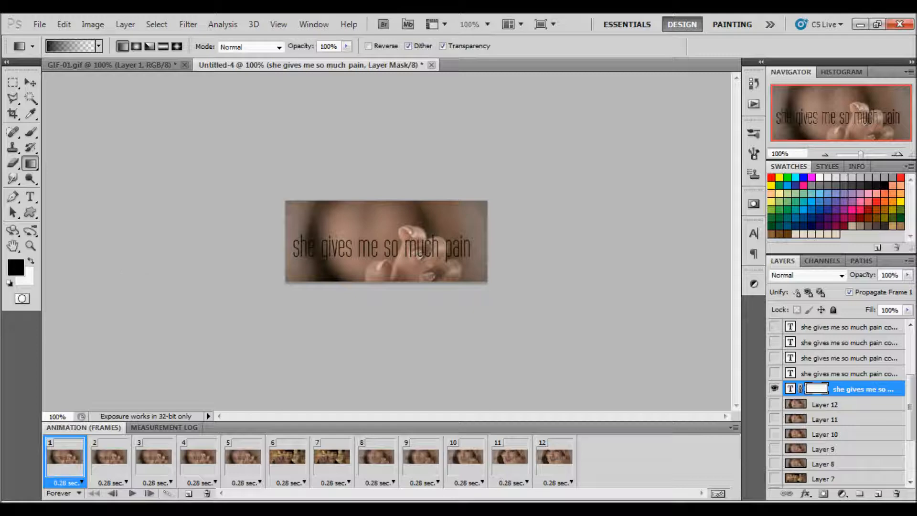
mouse_move(476, 250)
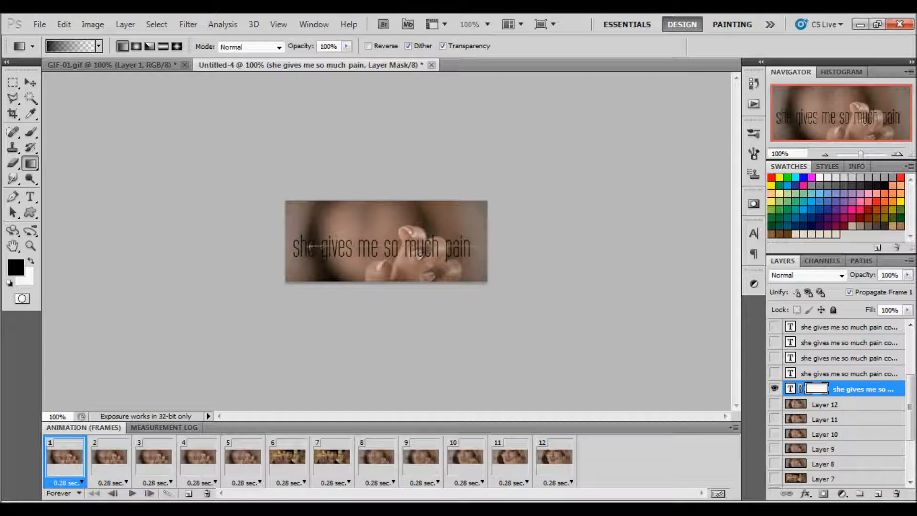
mouse_move(264, 253)
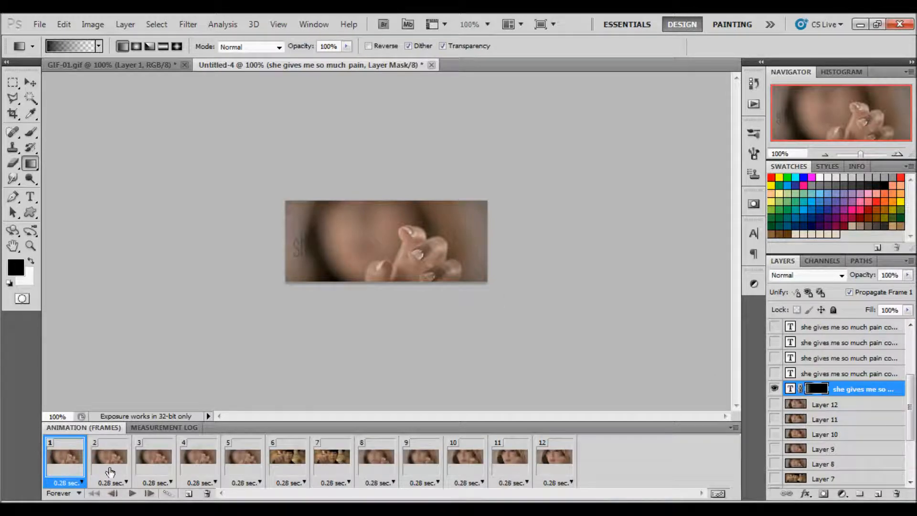
Step: Check a later frame and frame 1, then settle on animation frame 2
left_click(110, 458)
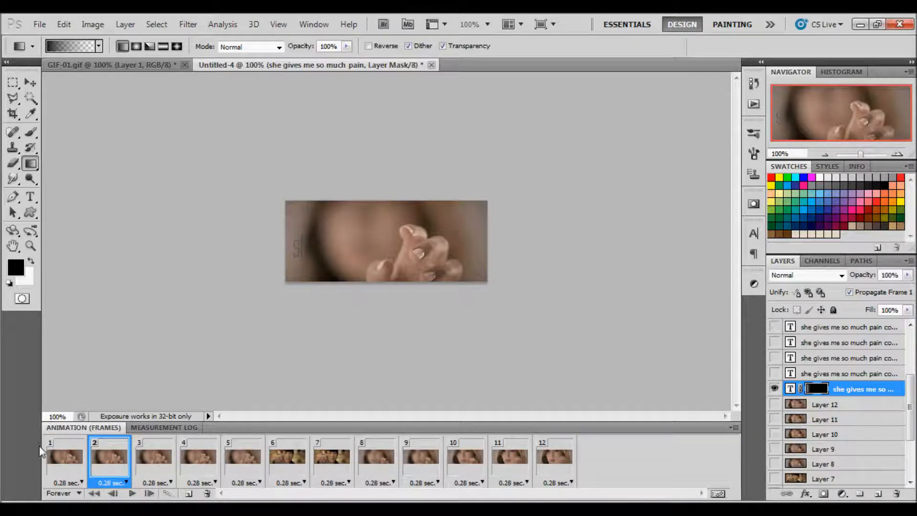
left_click(244, 460)
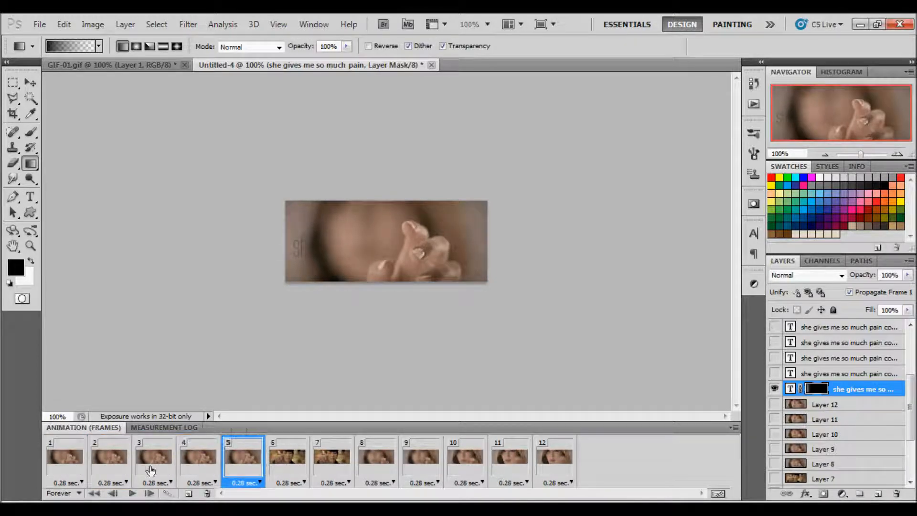
left_click(64, 457)
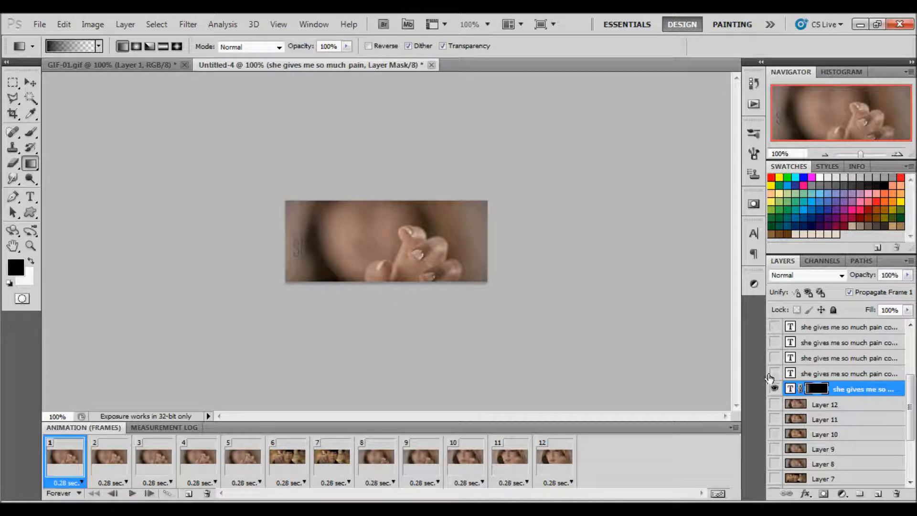
left_click(109, 457)
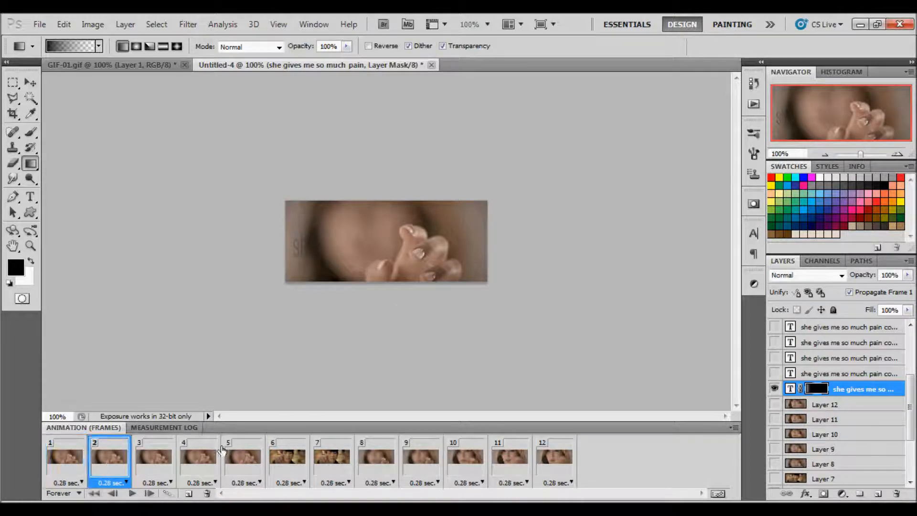
mouse_move(184, 450)
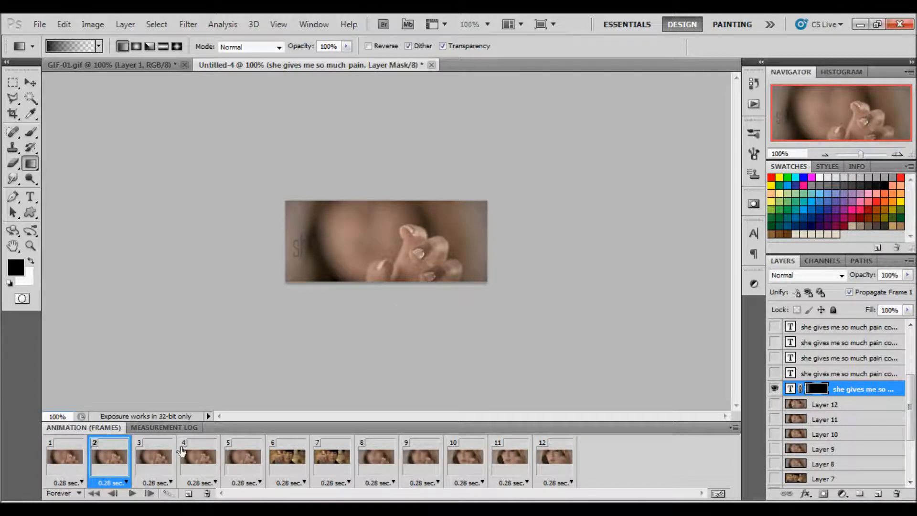
Step: On frame 2, hide the original caption, show the caption copy and give it a black Hide All mask
left_click(775, 389)
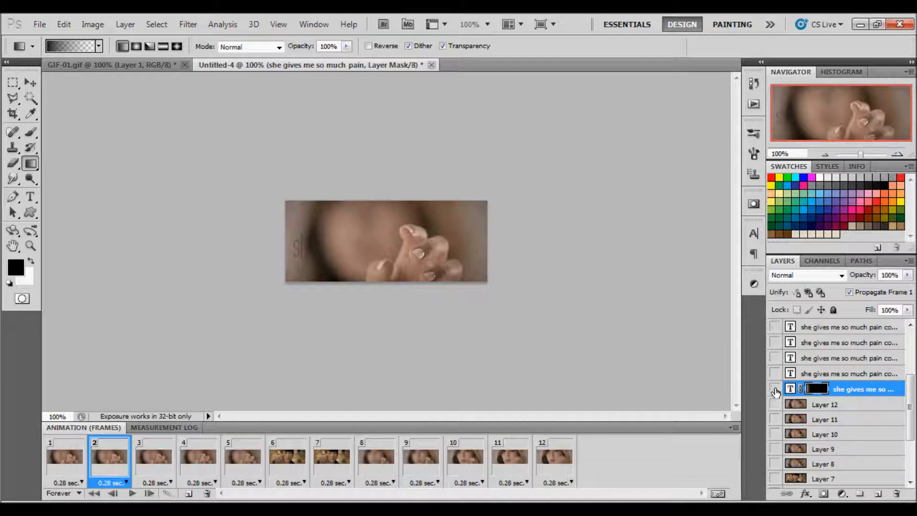
left_click(775, 389)
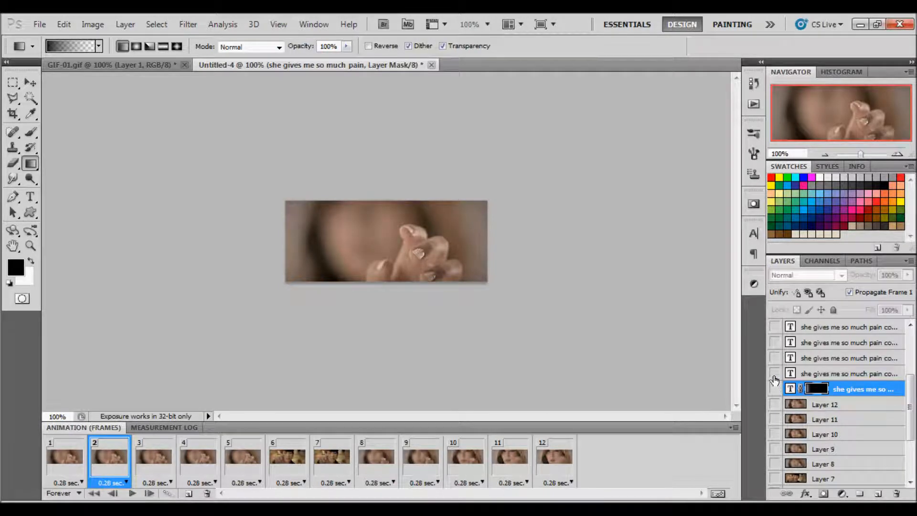
left_click(775, 374)
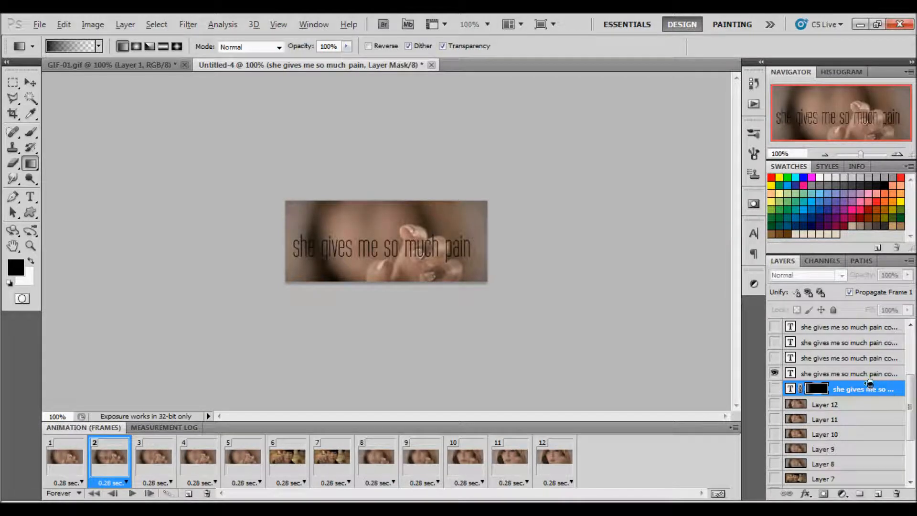
left_click(848, 373)
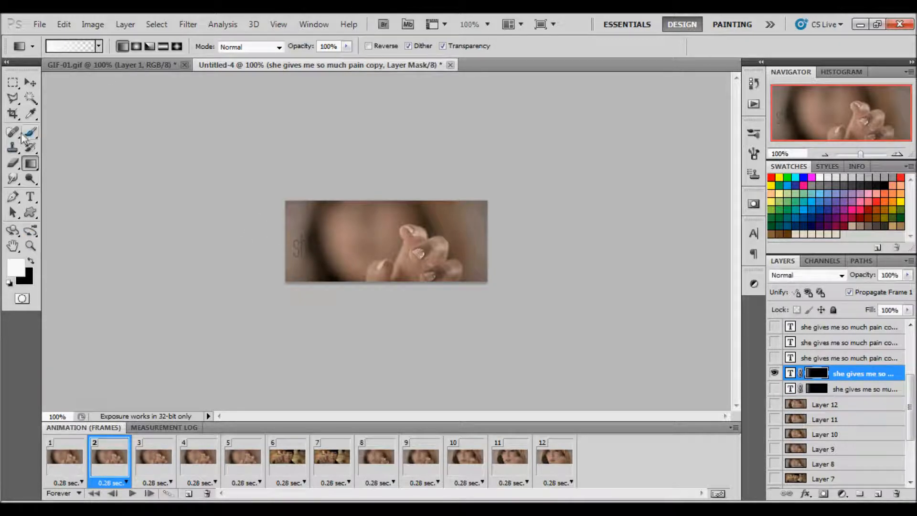
Step: With the Gradient tool, reveal 'sh' through the copy's mask on frame 2, comparing against frame 1
left_click(31, 131)
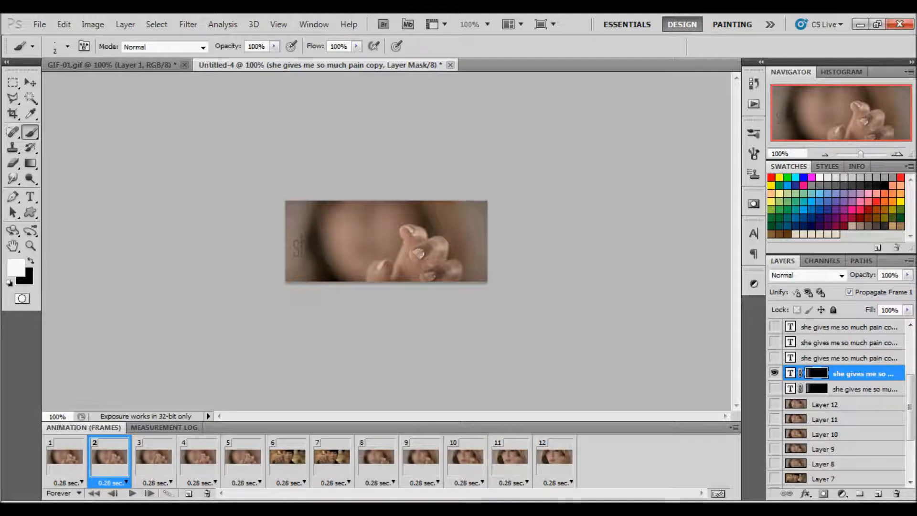
left_click(30, 163)
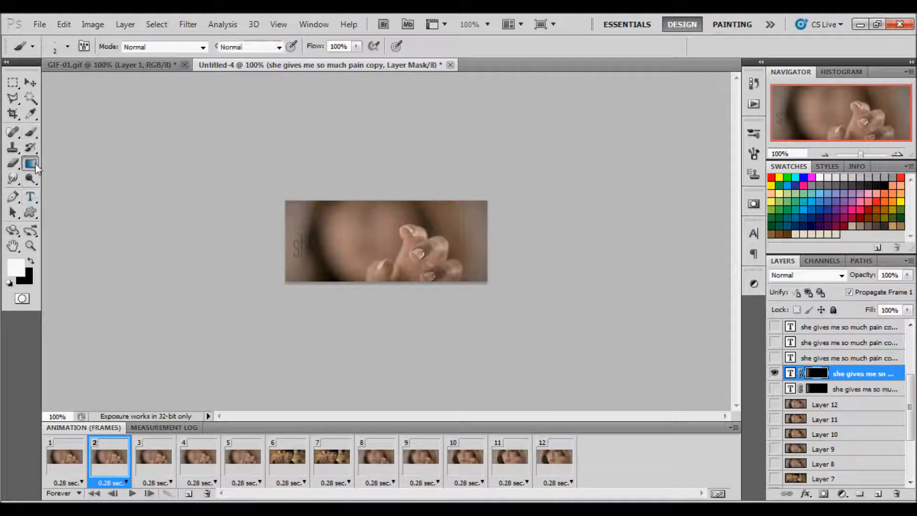
left_click(31, 162)
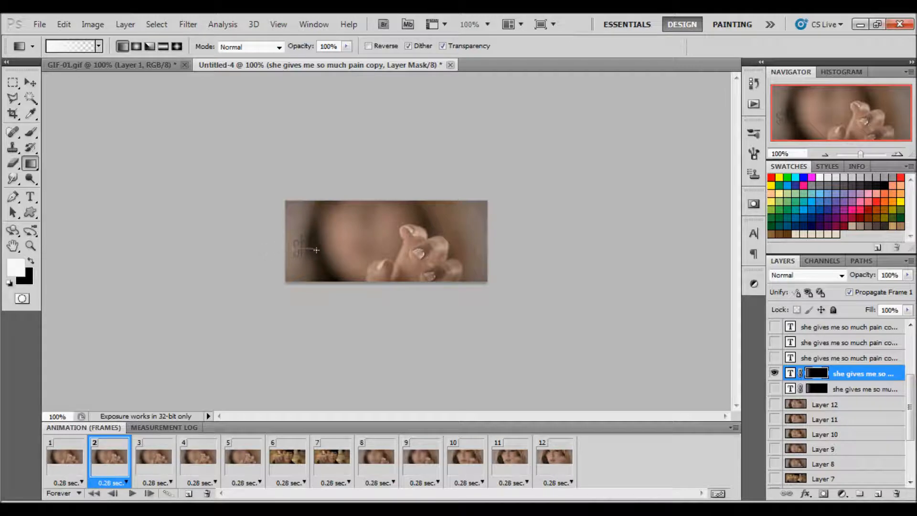
type("sh")
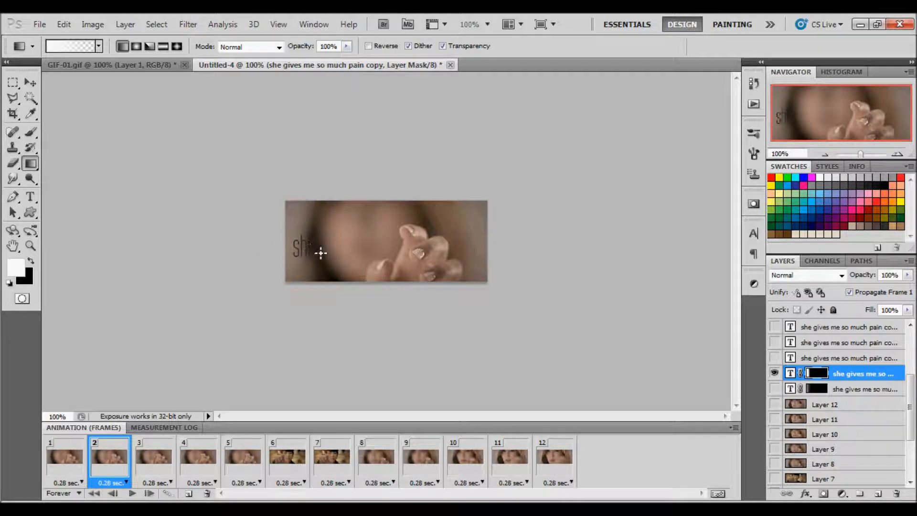
left_click(64, 456)
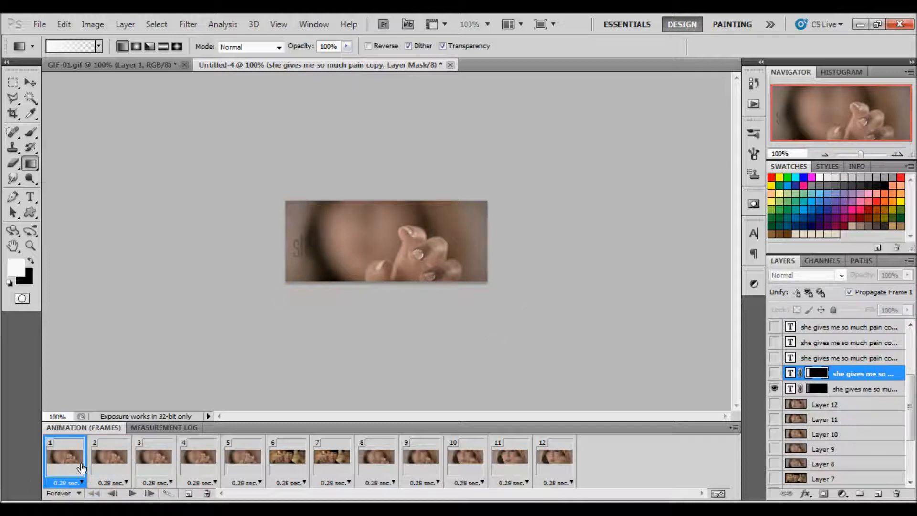
left_click(109, 456)
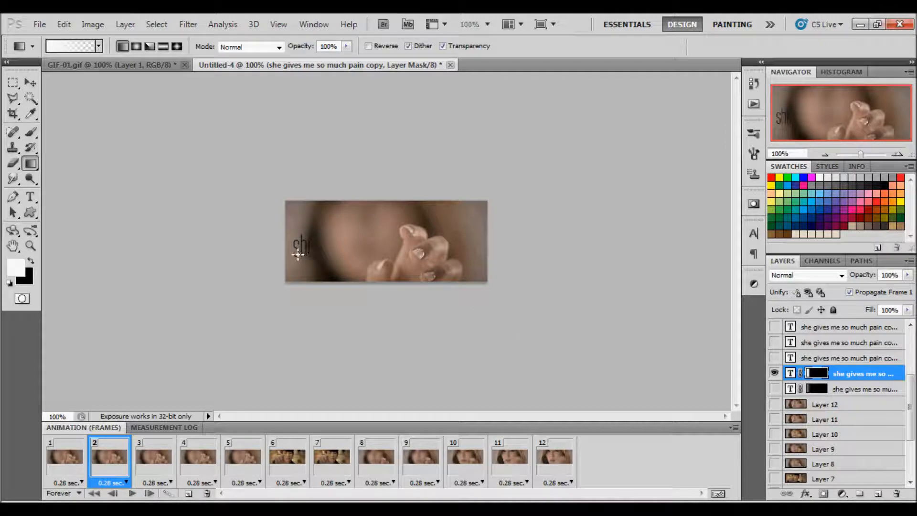
mouse_move(331, 257)
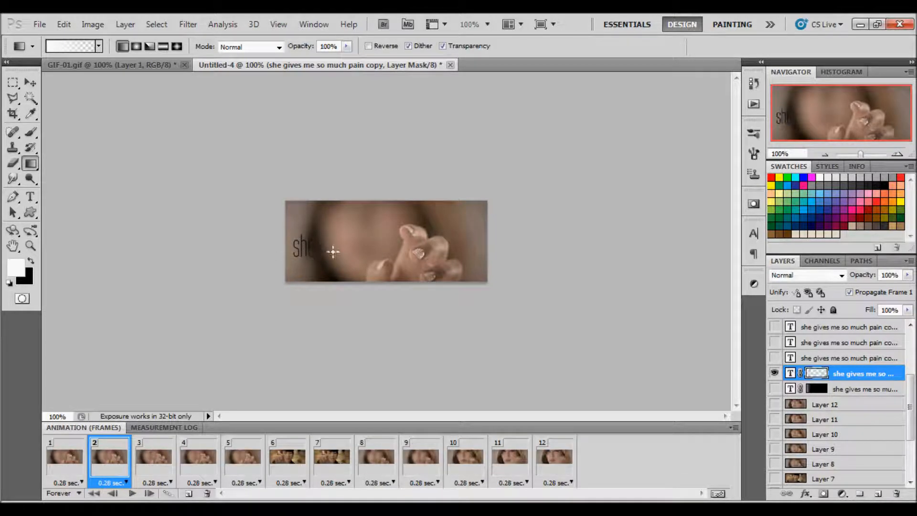
Step: On frame 3, show the next caption copy and reveal slightly more than 'she' in its mask
left_click(154, 457)
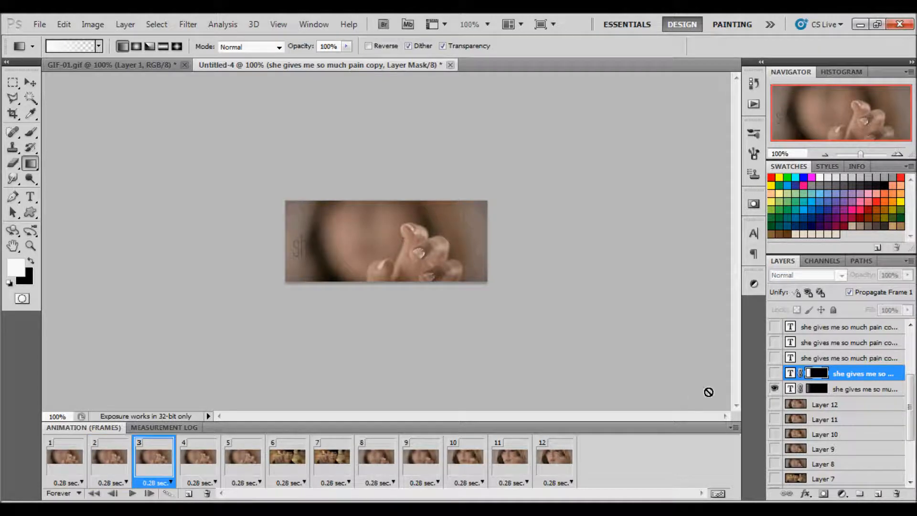
left_click(775, 358)
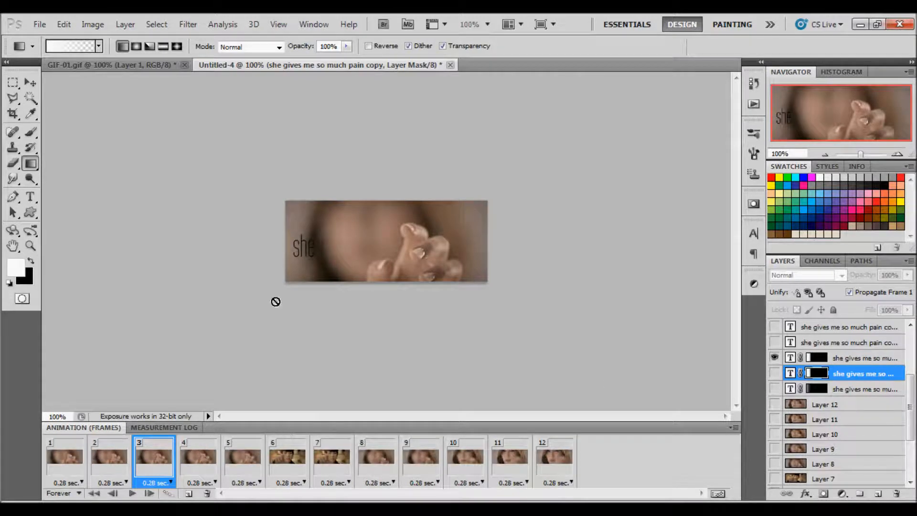
left_click(860, 357)
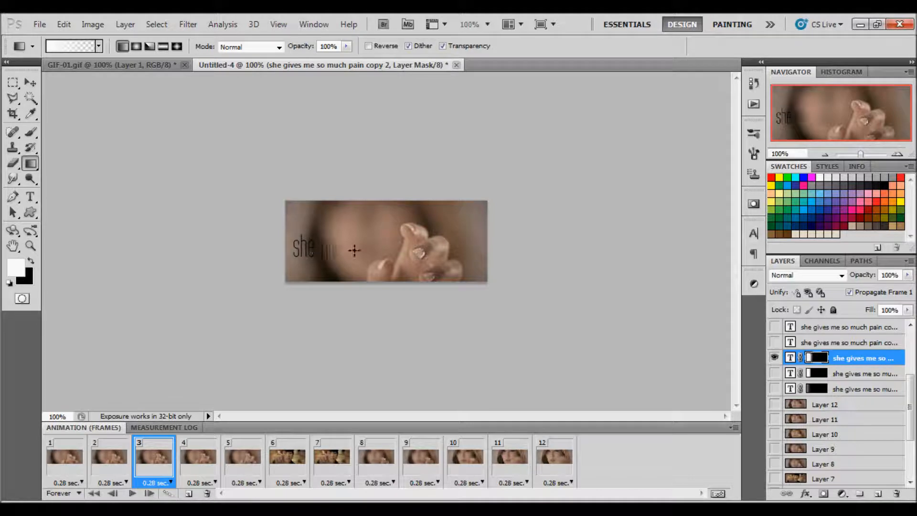
Step: On frame 4, show the next caption copy and reveal 'she gives' in its mask, then move to frame 5
left_click(198, 457)
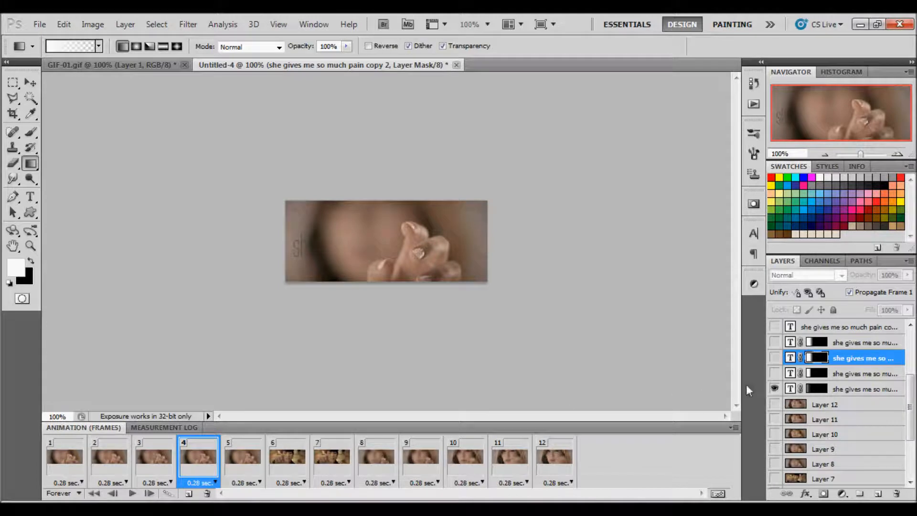
left_click(775, 342)
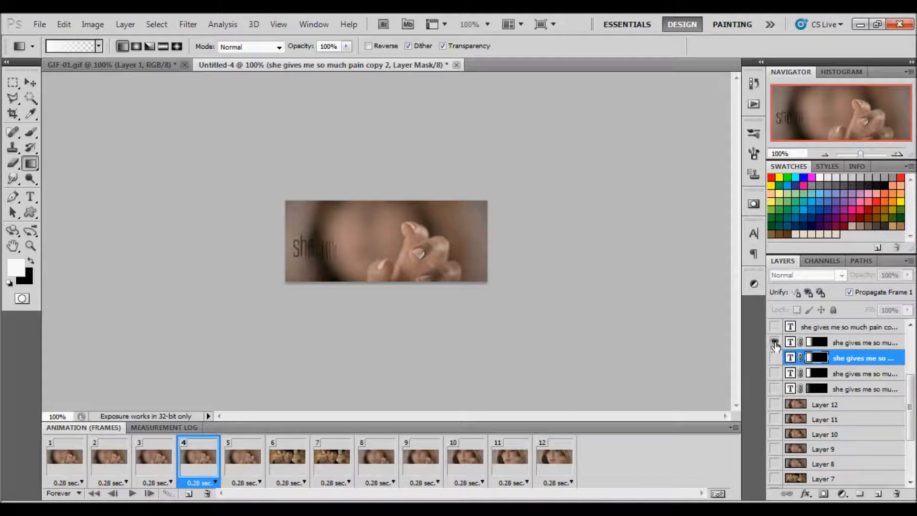
left_click(775, 342)
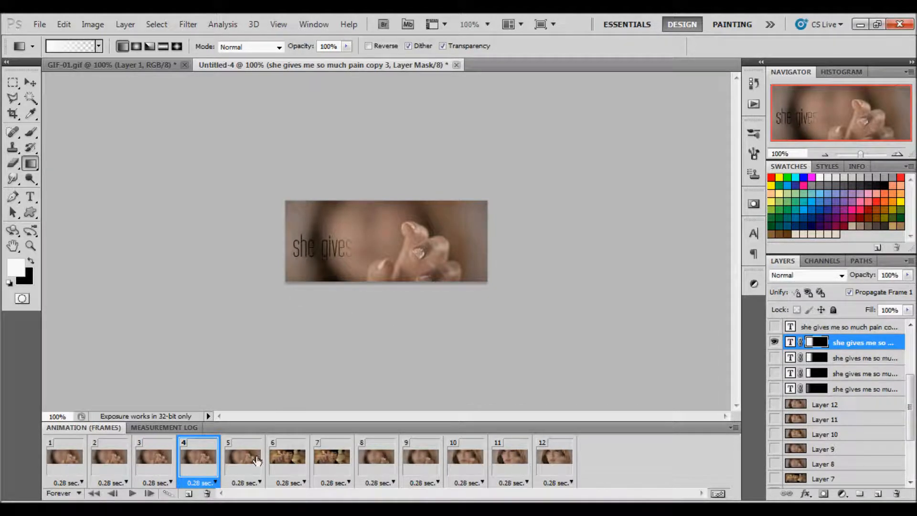
left_click(241, 457)
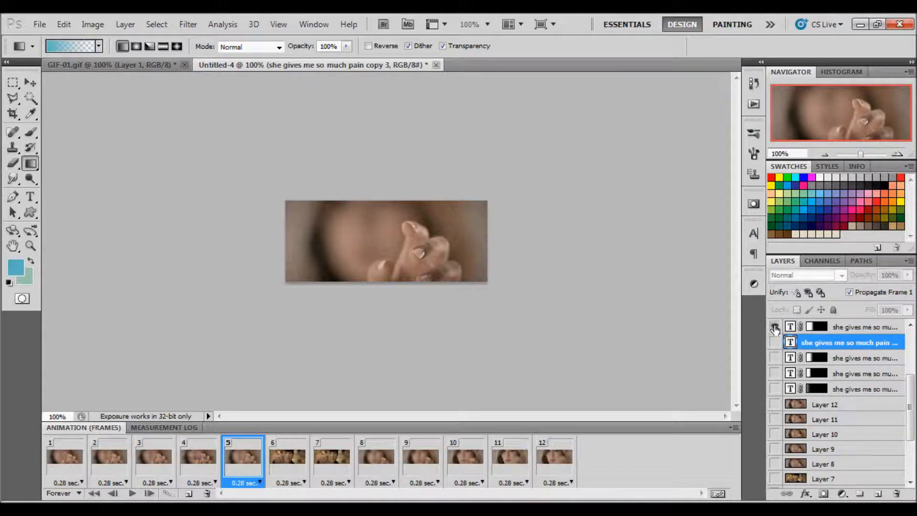
Step: Show the full caption layer and compare frames 3, 4 and 5 before editing frame 5
left_click(775, 342)
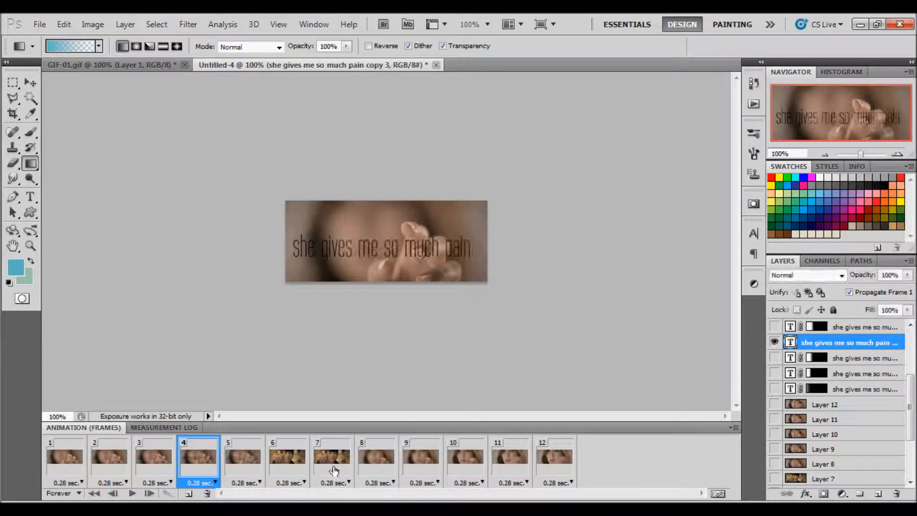
left_click(153, 457)
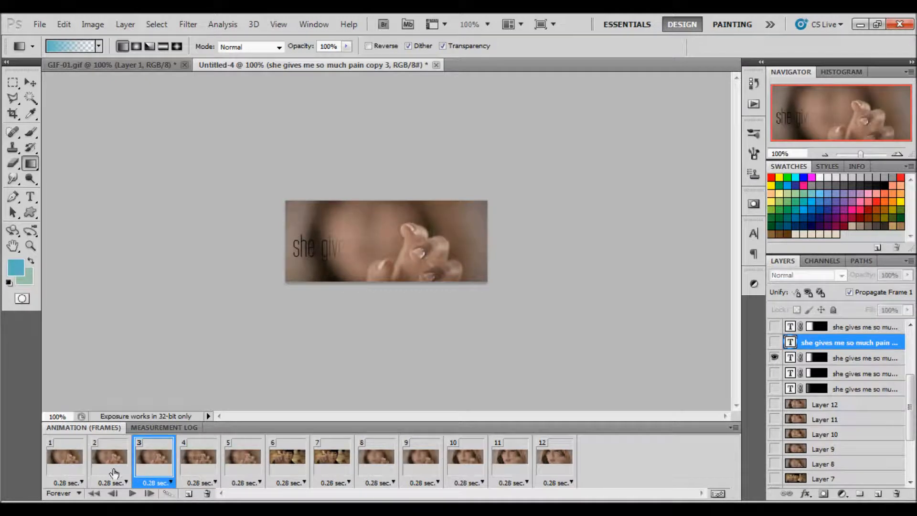
left_click(242, 456)
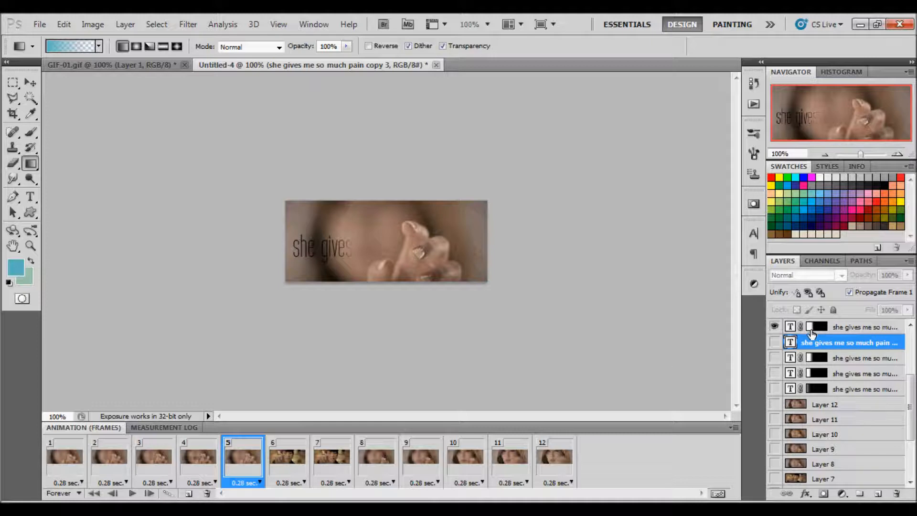
left_click(199, 458)
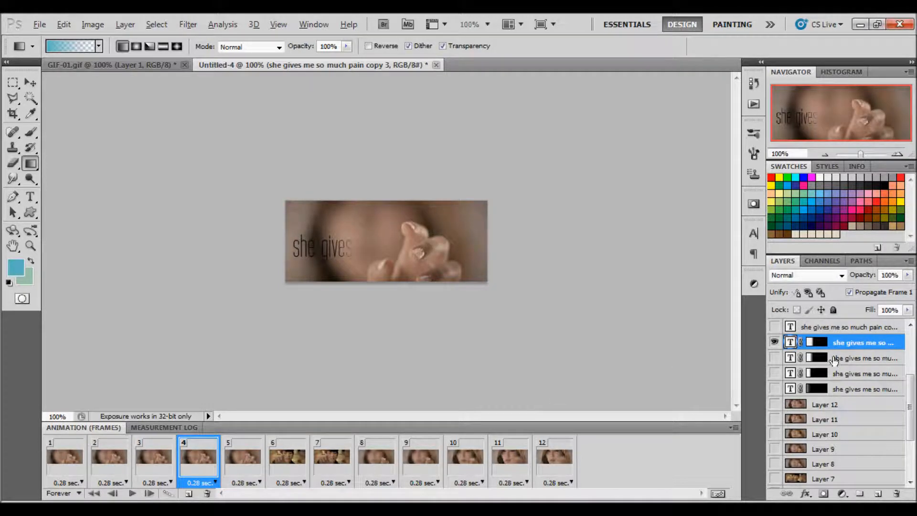
left_click(154, 457)
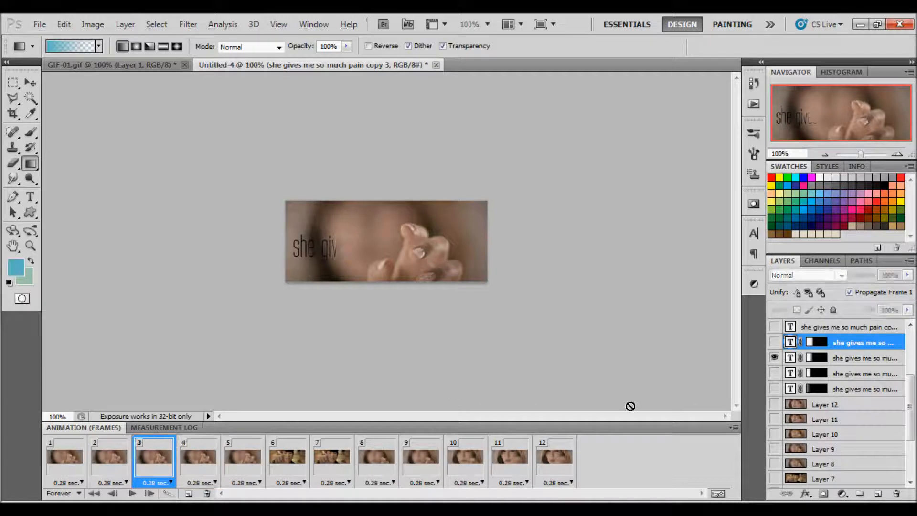
left_click(242, 456)
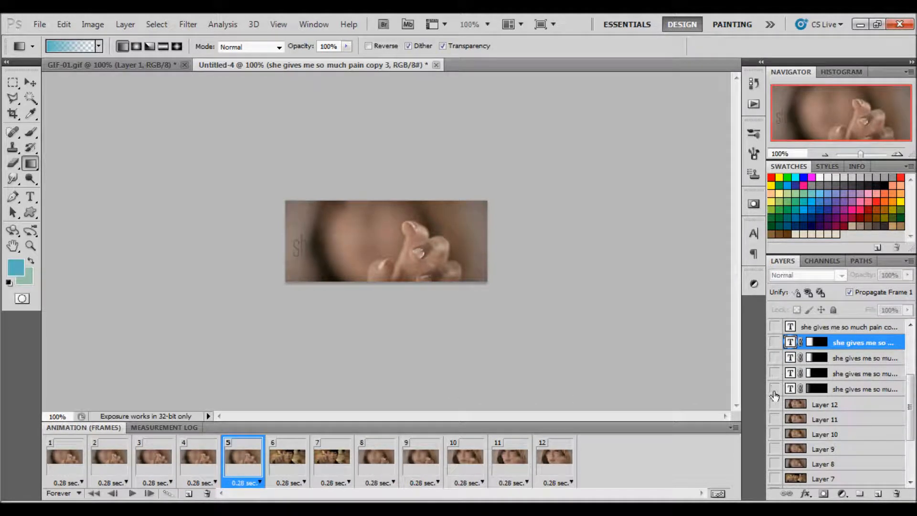
Step: On frame 5, duplicate the masked caption copy and reveal 'she gives' through its mask
left_click(775, 326)
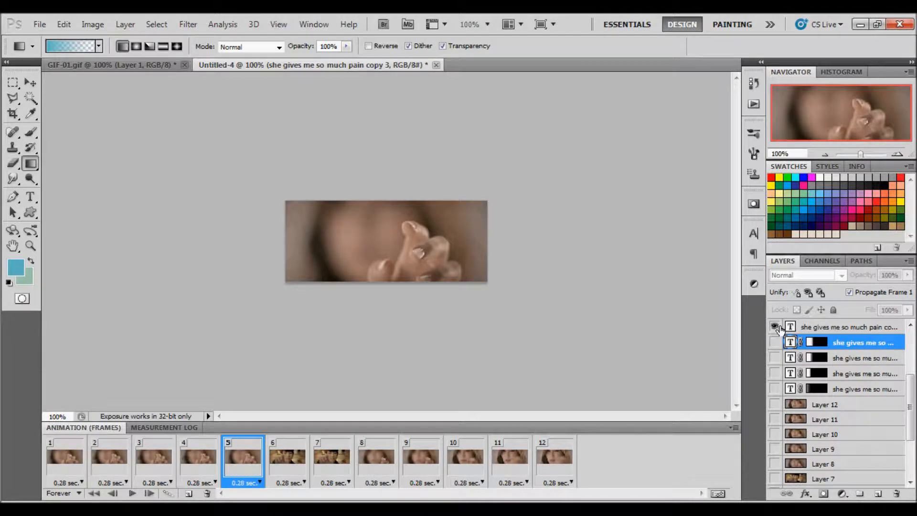
left_click(774, 327)
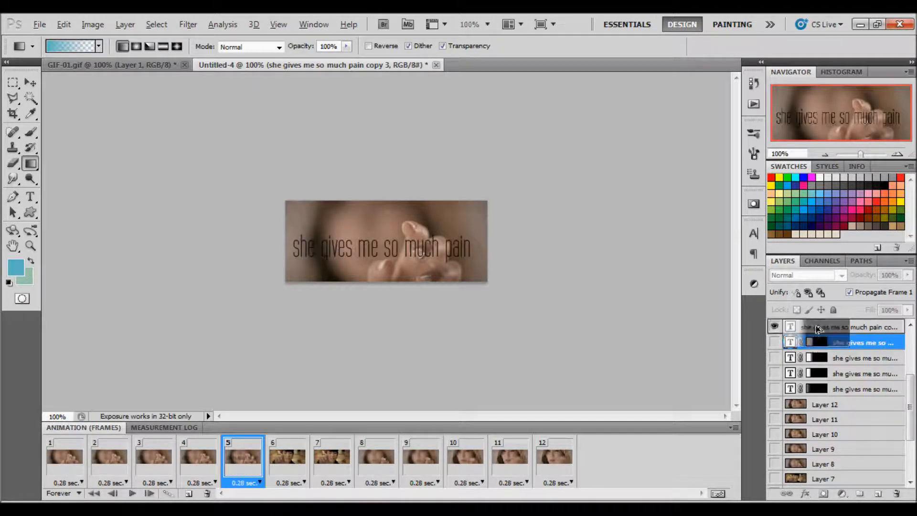
left_click(817, 343)
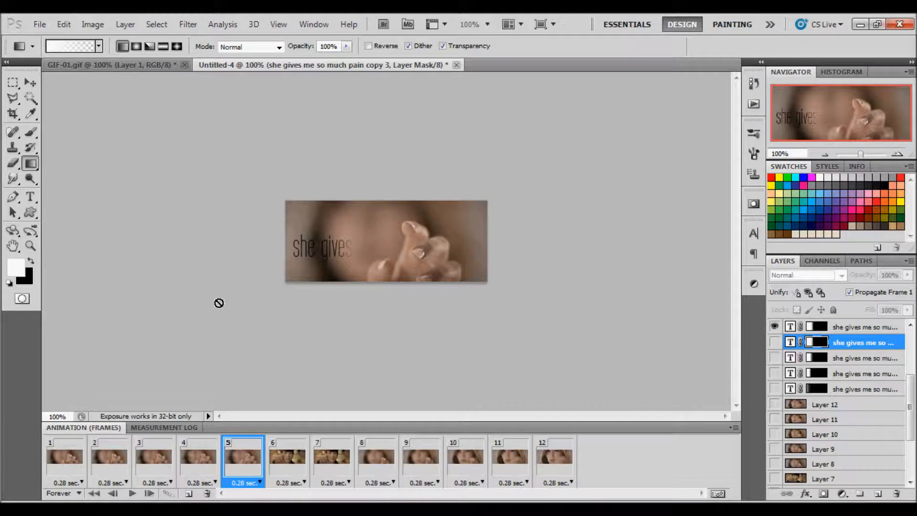
left_click(863, 327)
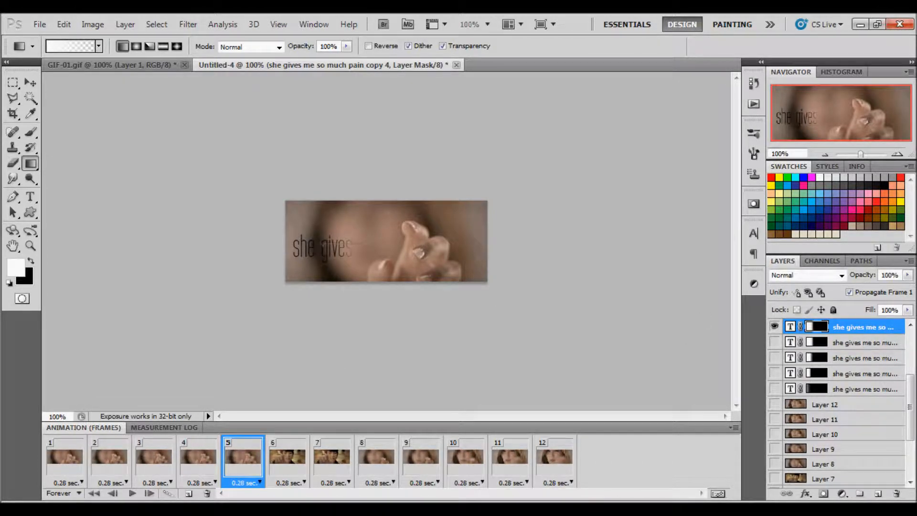
left_click(287, 458)
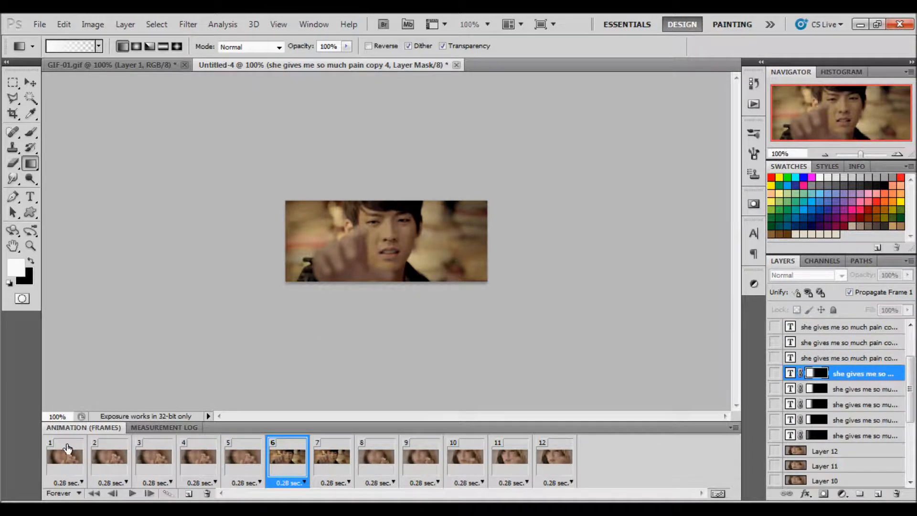
Step: Return to frame 1, select all twelve frames and adjust a caption layer's visibility across them
left_click(64, 457)
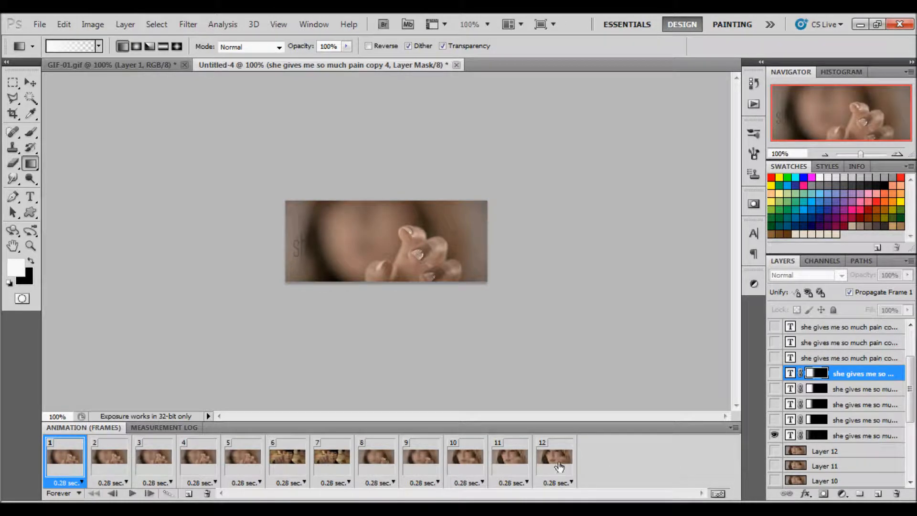
left_click(554, 457)
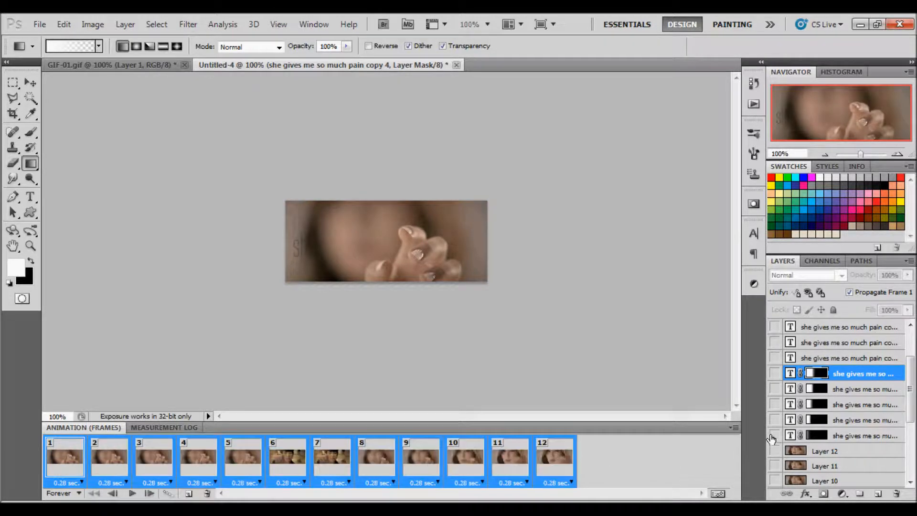
left_click(64, 456)
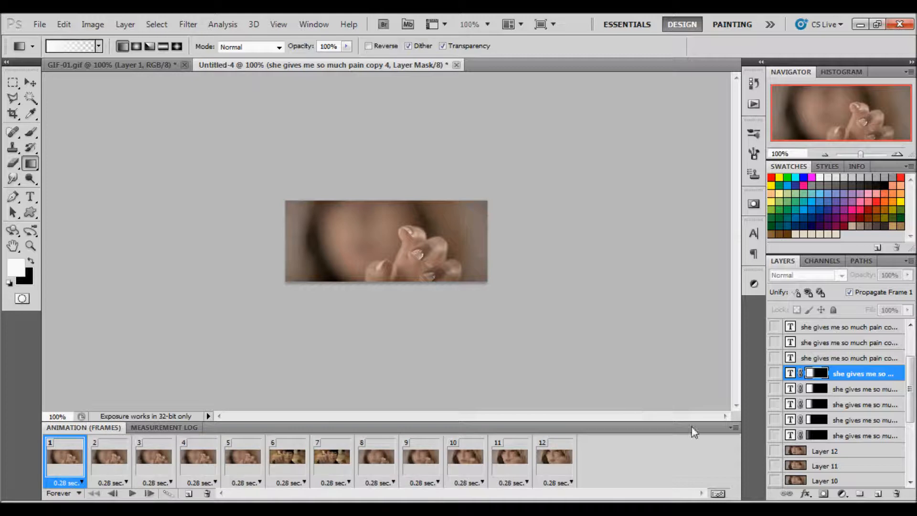
left_click(775, 436)
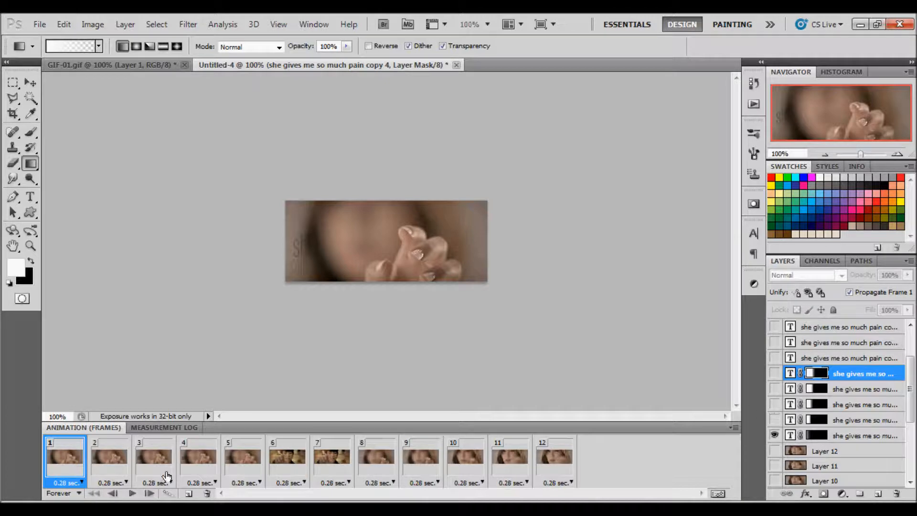
Step: On frame 6, show and select the masked caption copy and reveal 'she gives me' in its mask
left_click(287, 456)
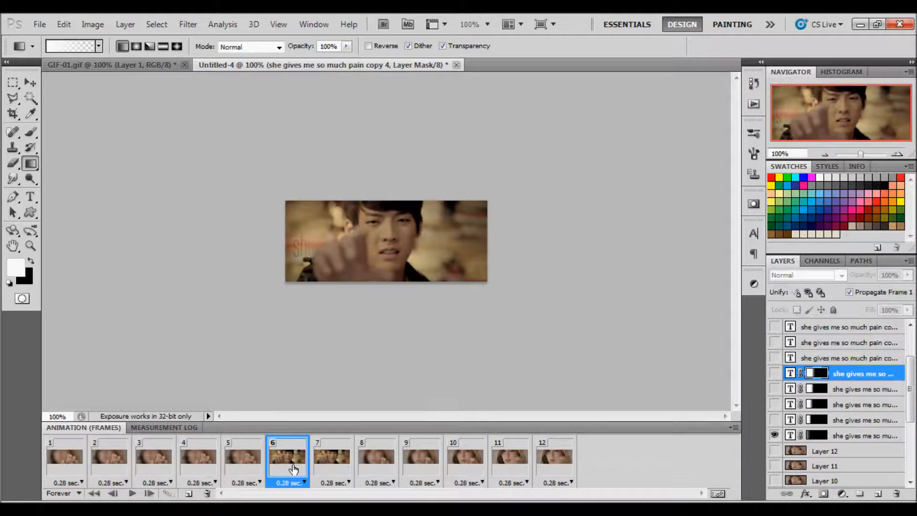
mouse_move(398, 452)
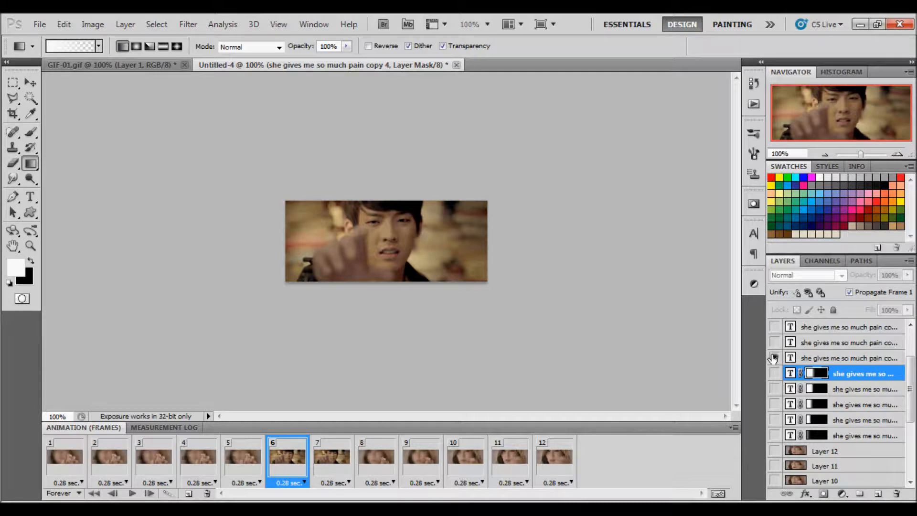
left_click(775, 358)
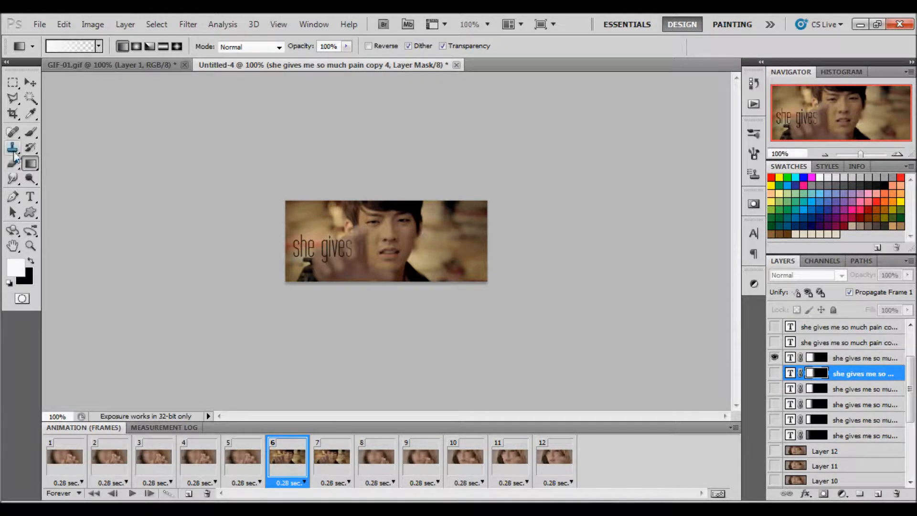
left_click(863, 359)
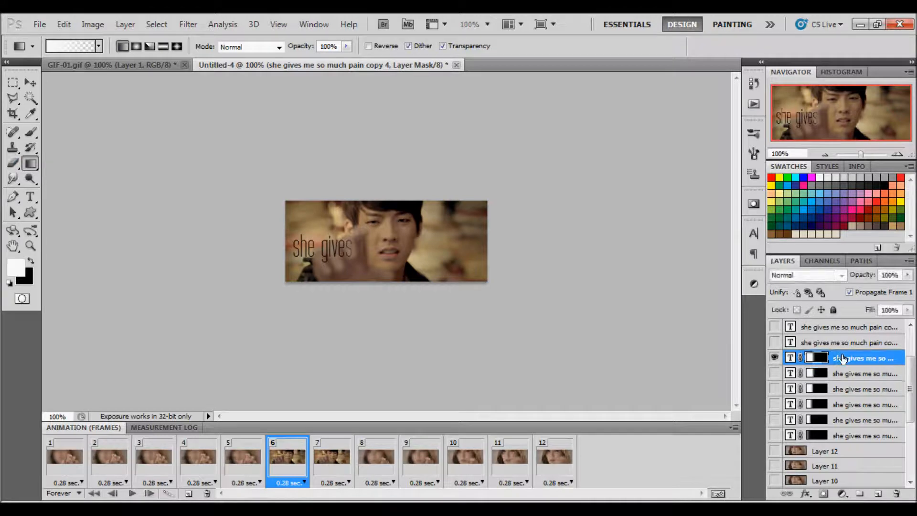
left_click(864, 358)
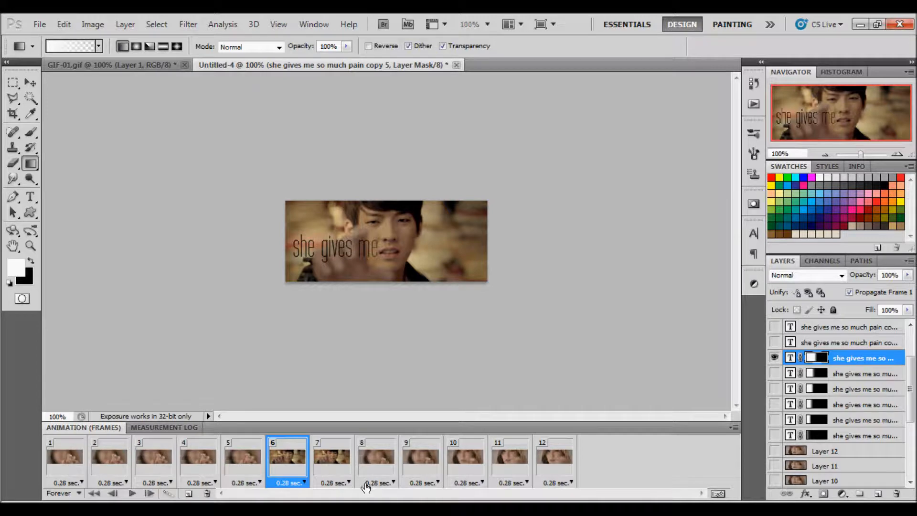
Step: On frame 7, show the next caption copy and paint its mask to reveal 'she gives me so'
left_click(331, 457)
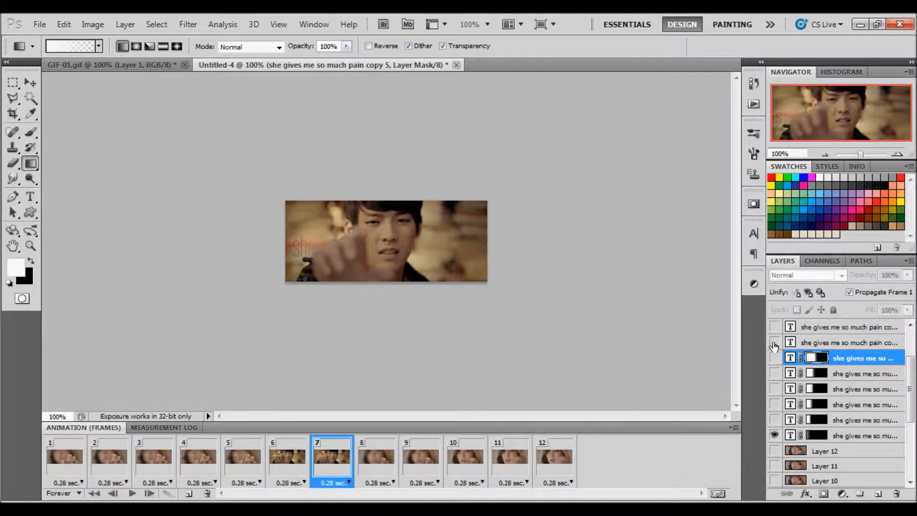
left_click(775, 342)
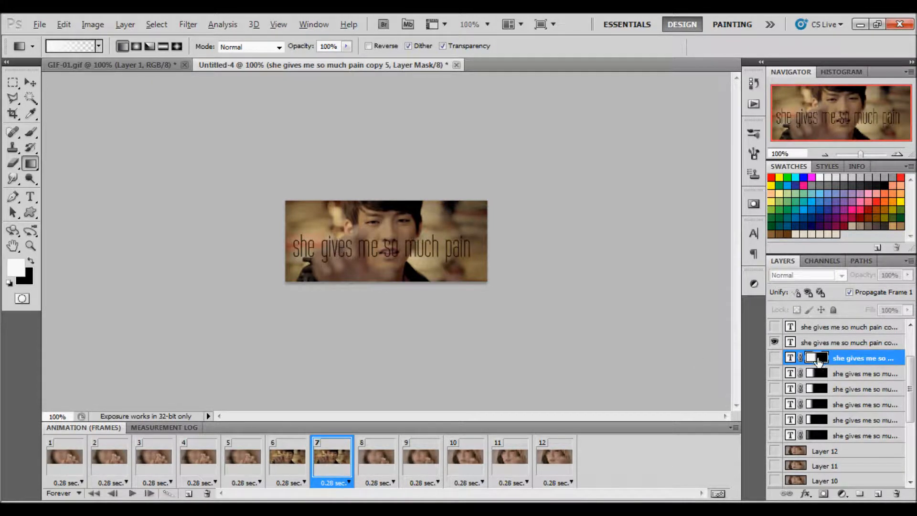
left_click(775, 342)
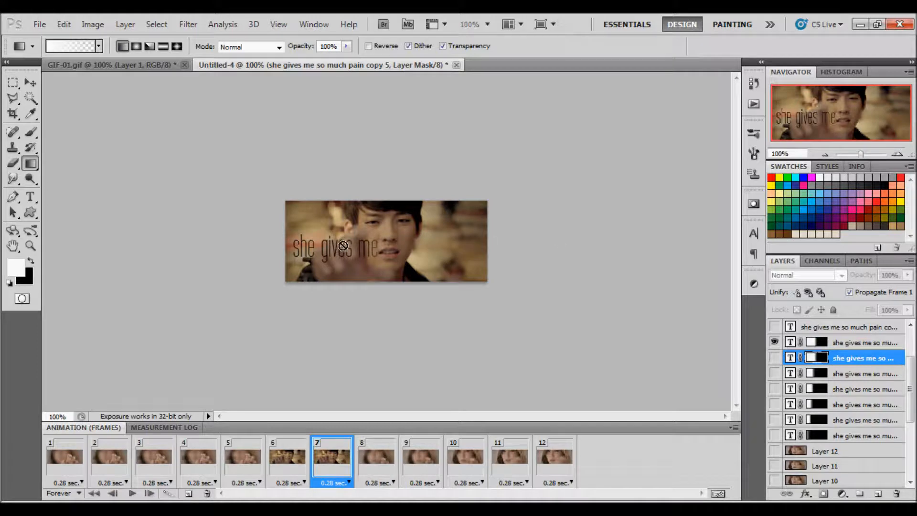
left_click(773, 342)
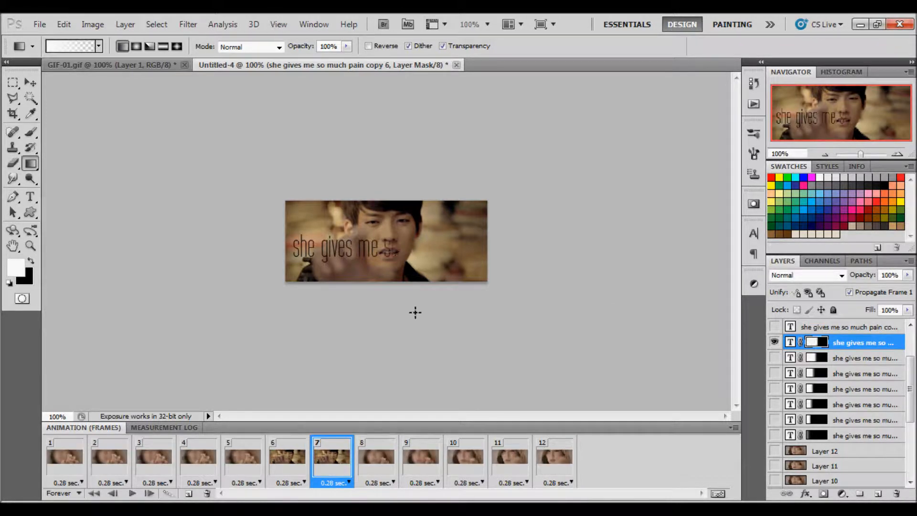
left_click(377, 458)
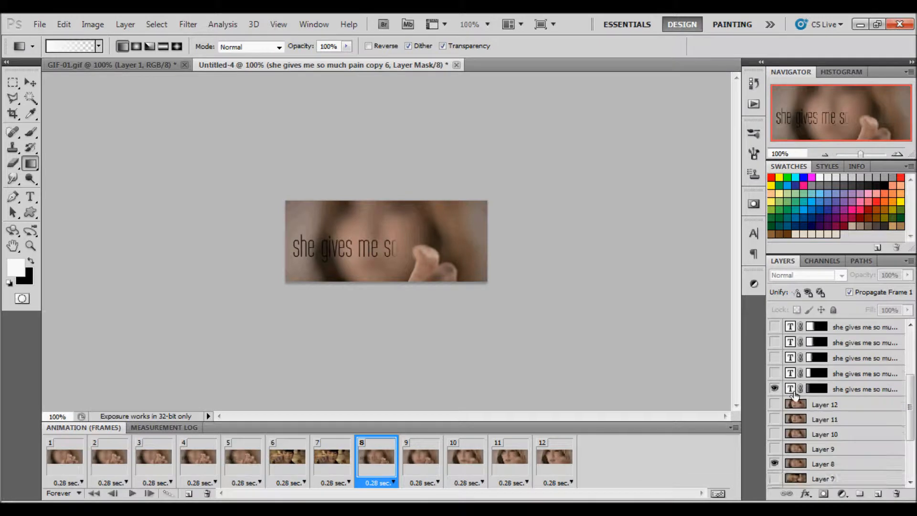
Step: For frame 8, duplicate the masked caption layer and paint its mask to reveal 'she gives me so m'
left_click(863, 389)
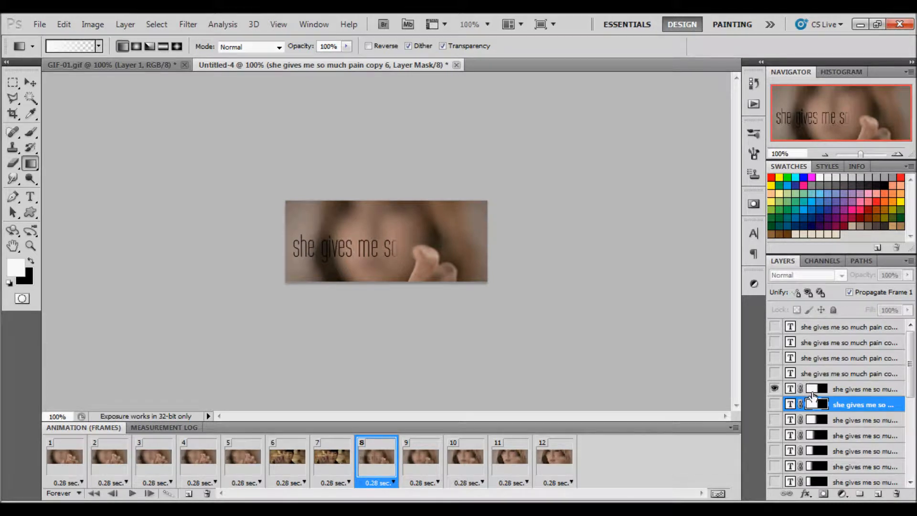
left_click(863, 389)
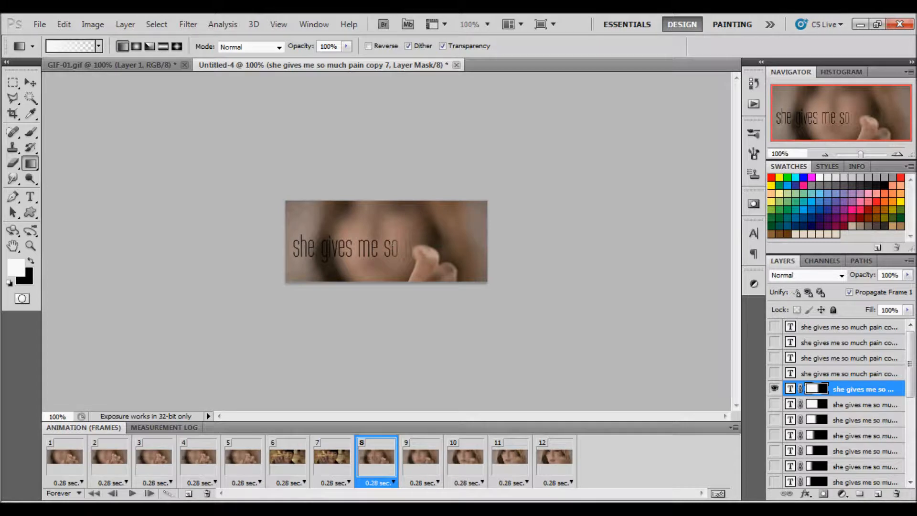
mouse_move(426, 459)
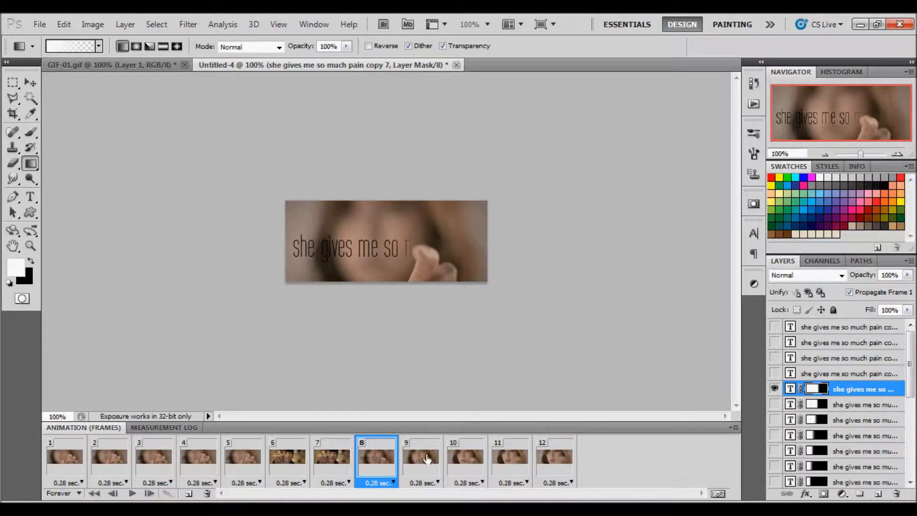
Step: For frame 9, duplicate the newest caption copy and paint its mask to reveal further letters
left_click(422, 457)
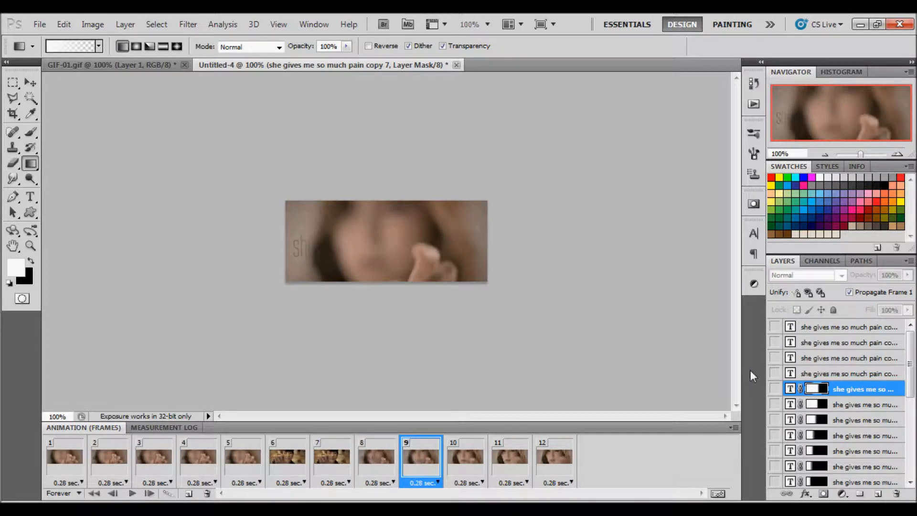
left_click(775, 373)
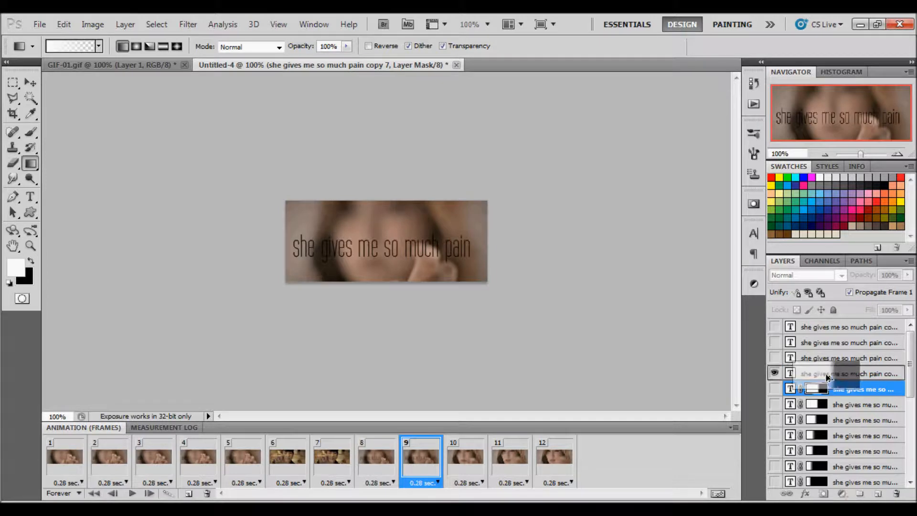
scroll("down", 3)
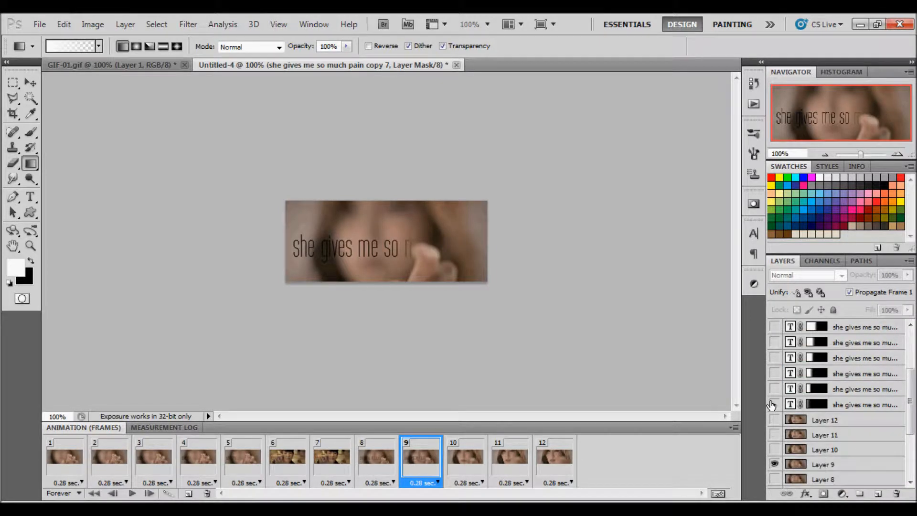
left_click(863, 357)
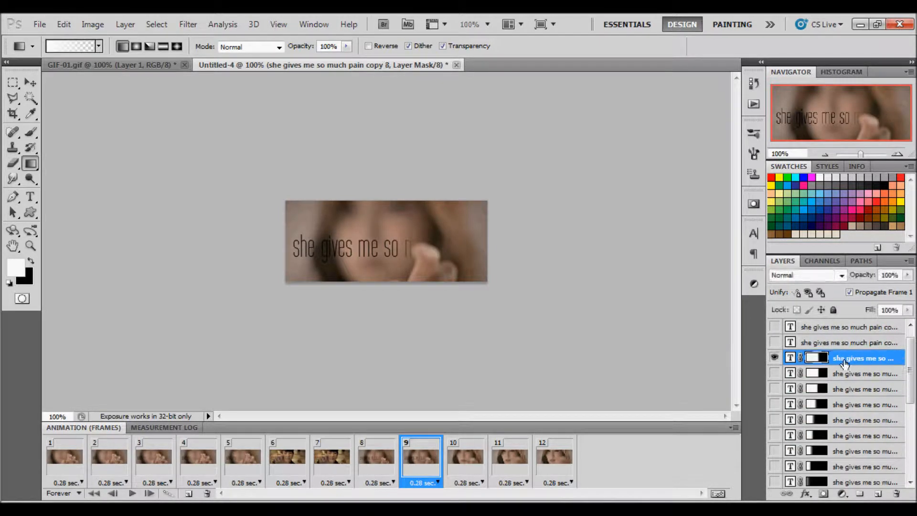
mouse_move(755, 233)
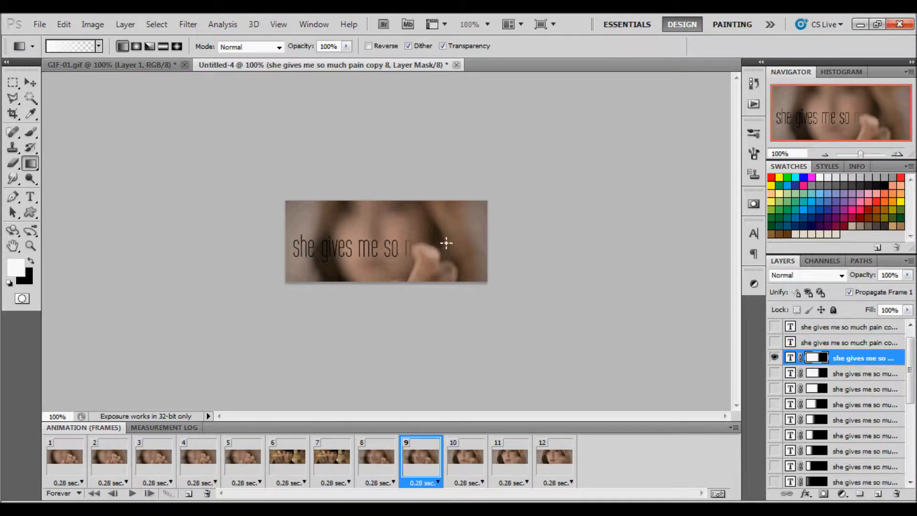
left_click(465, 457)
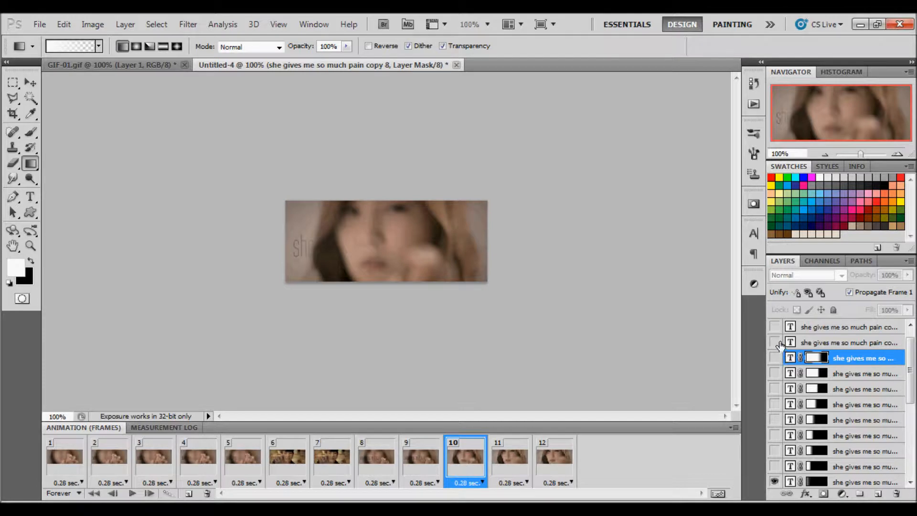
Step: Show the next caption copies on frames 10 and 11, revealing 'she gives me so mu' and '…much p'
left_click(775, 342)
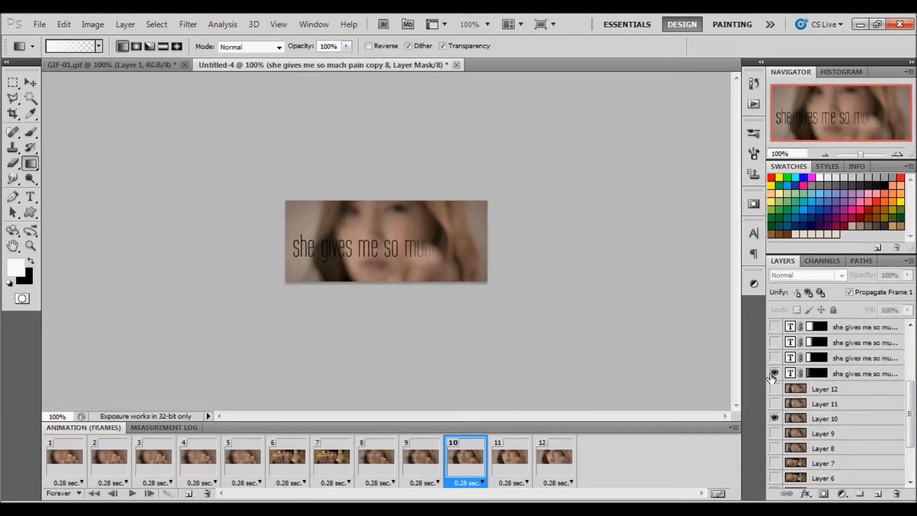
left_click(866, 358)
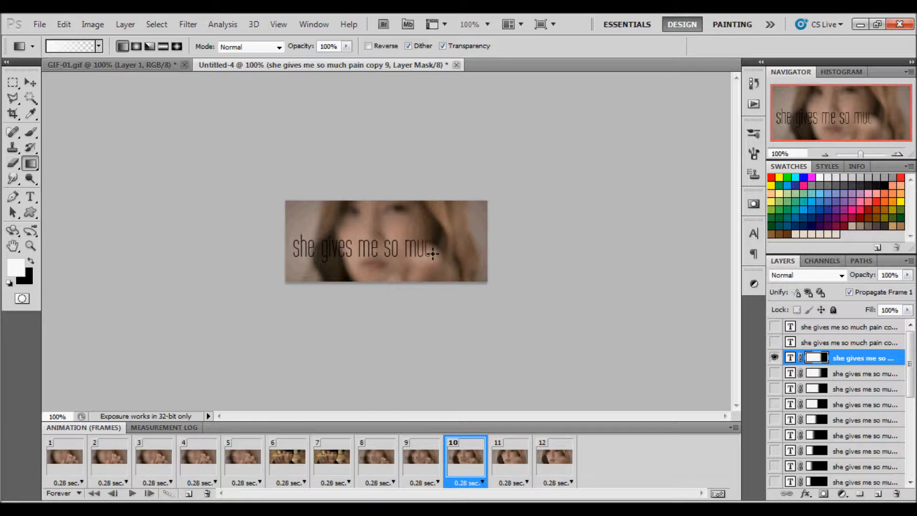
left_click(509, 458)
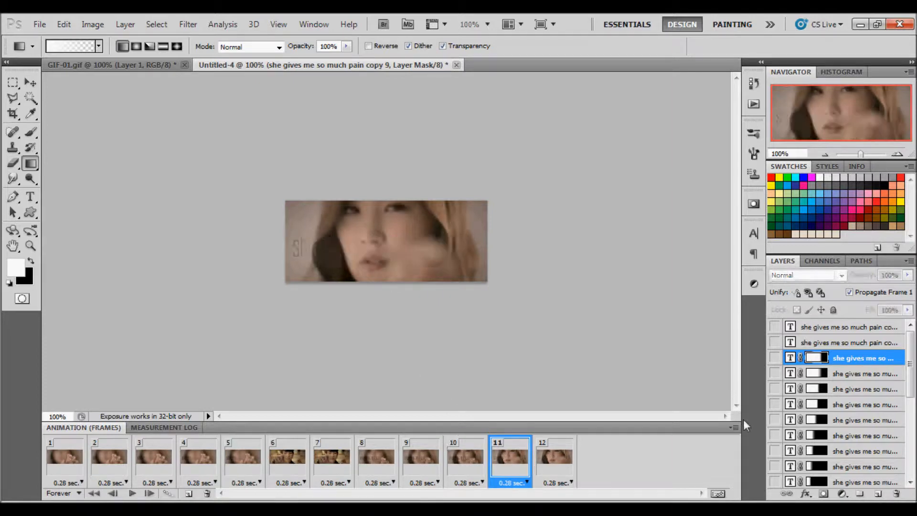
left_click(775, 342)
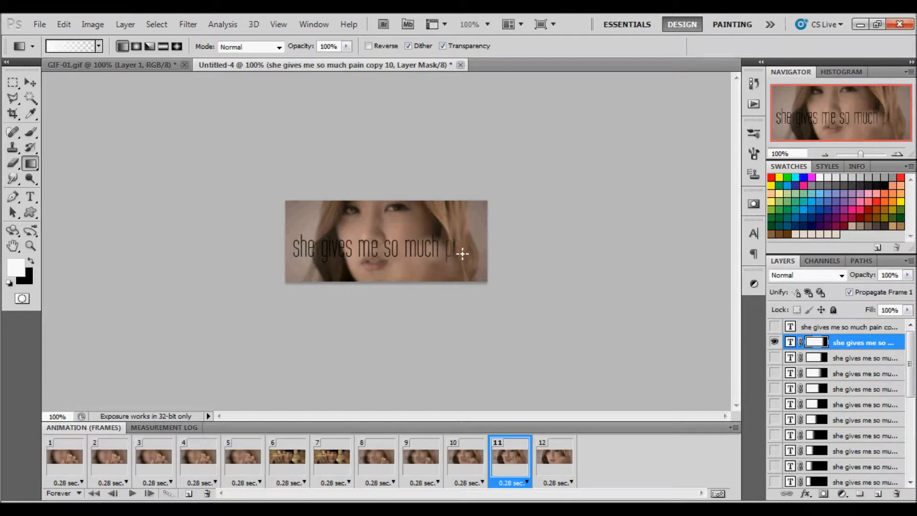
Step: Show the final caption layer so frame 12 reads the full 'she gives me so much pain'
left_click(848, 327)
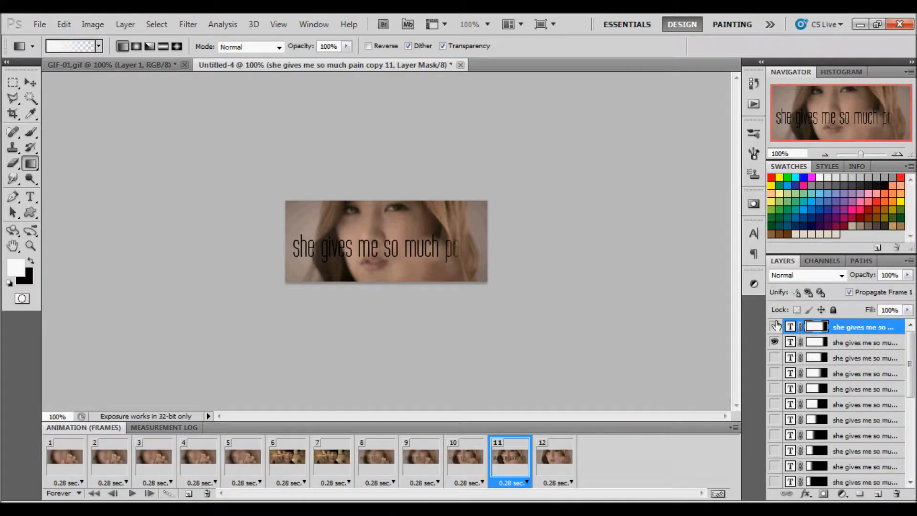
left_click(775, 327)
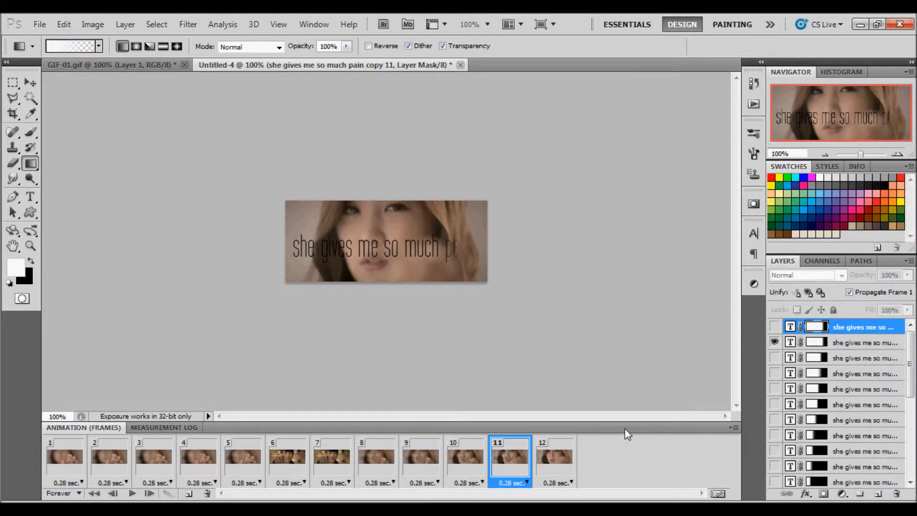
mouse_move(559, 457)
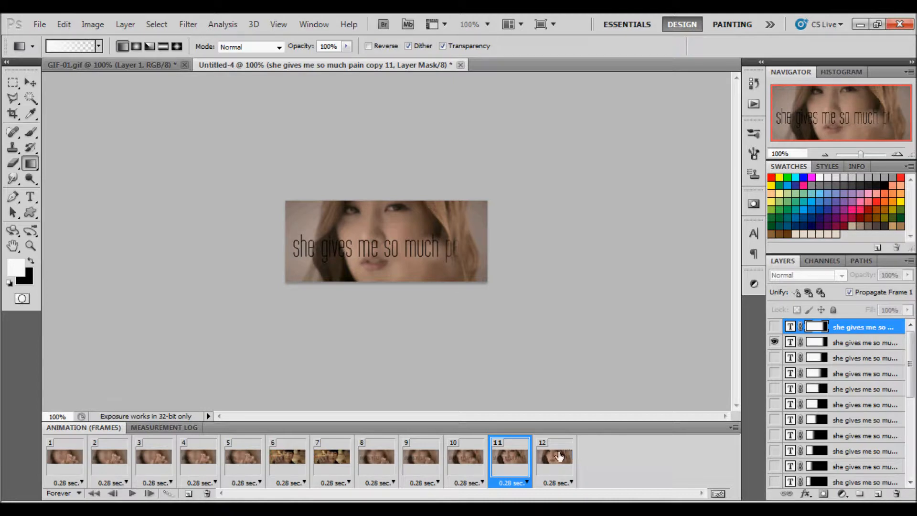
left_click(553, 457)
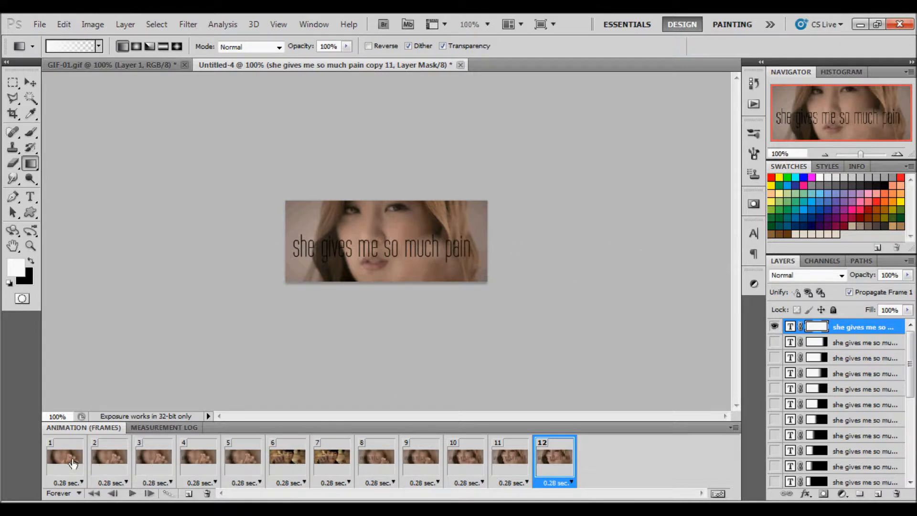
Step: Play the twelve-frame caption animation from frame 1 and stop playback afterwards
left_click(64, 457)
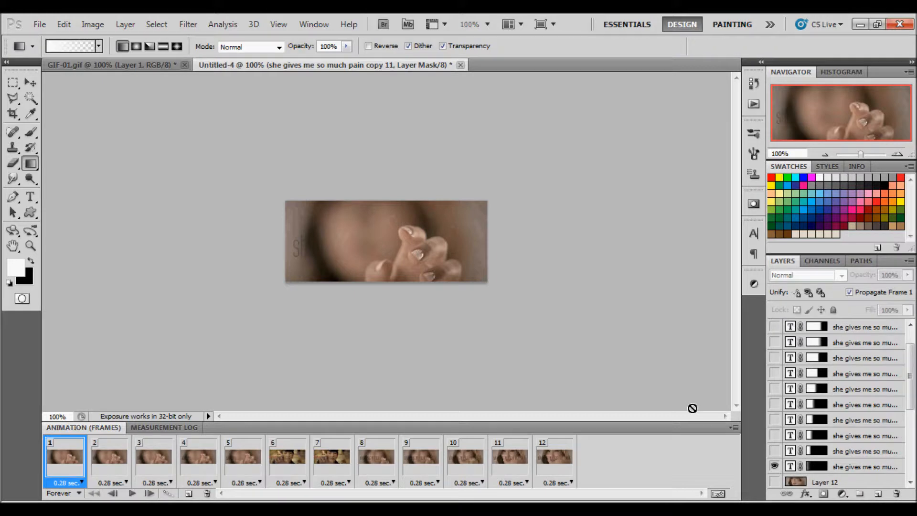
left_click(132, 493)
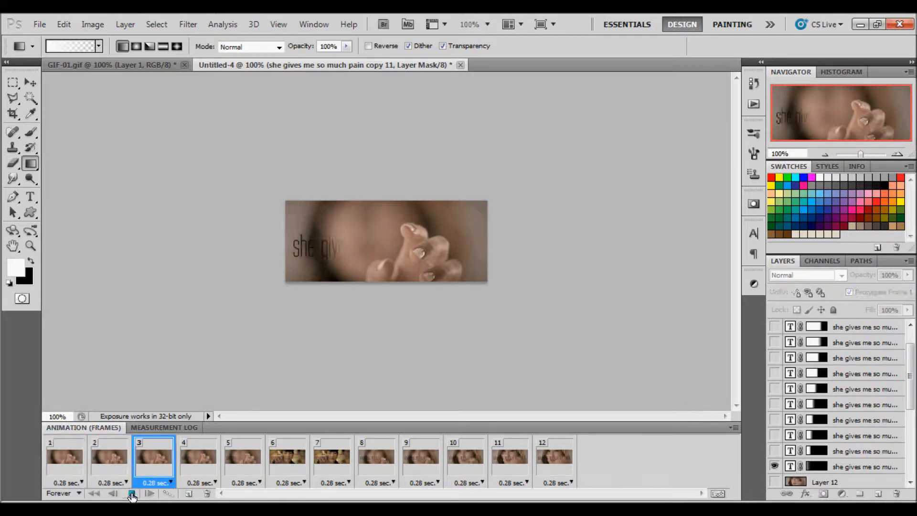
left_click(131, 493)
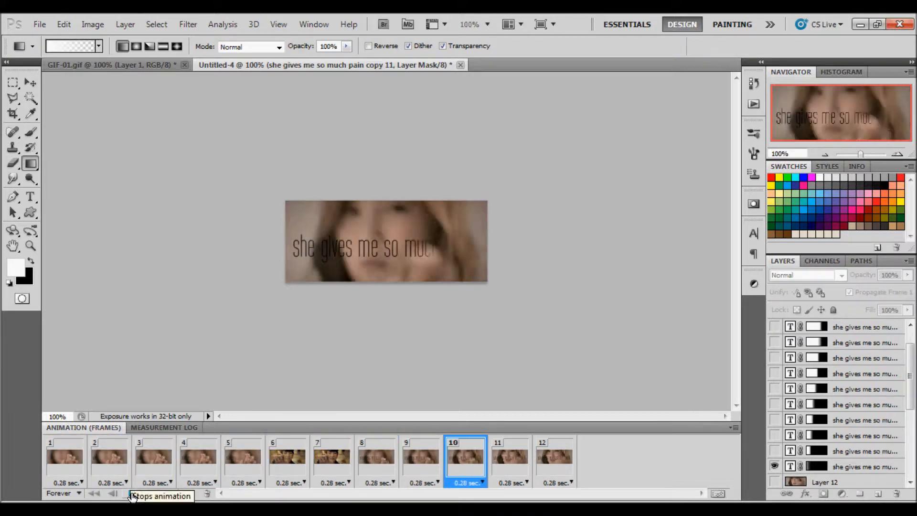
left_click(243, 456)
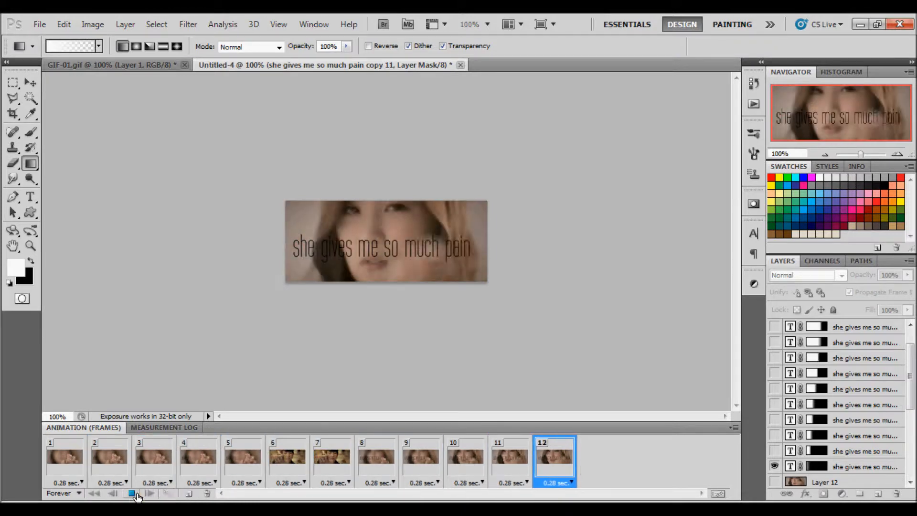
left_click(131, 493)
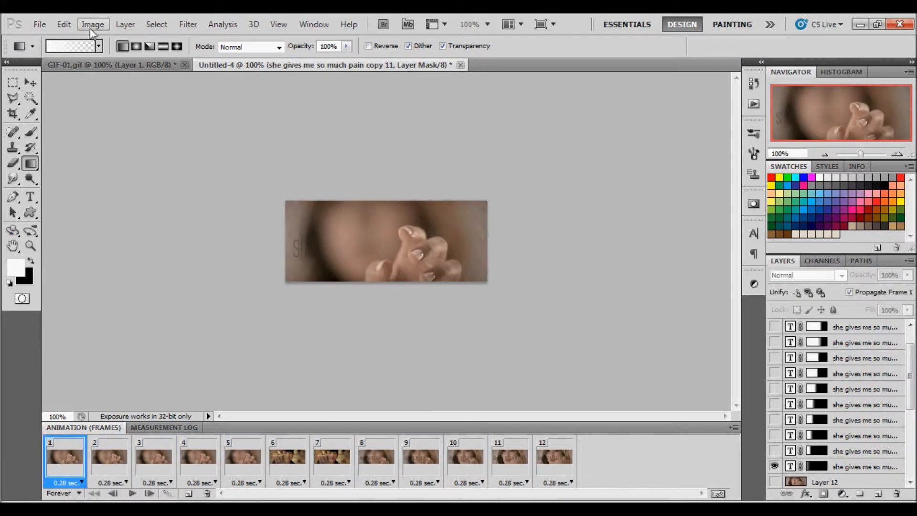
Step: In Save for Web & Devices, set GIF with Selective reduction, Noise dither and 256 colours, then save
left_click(39, 24)
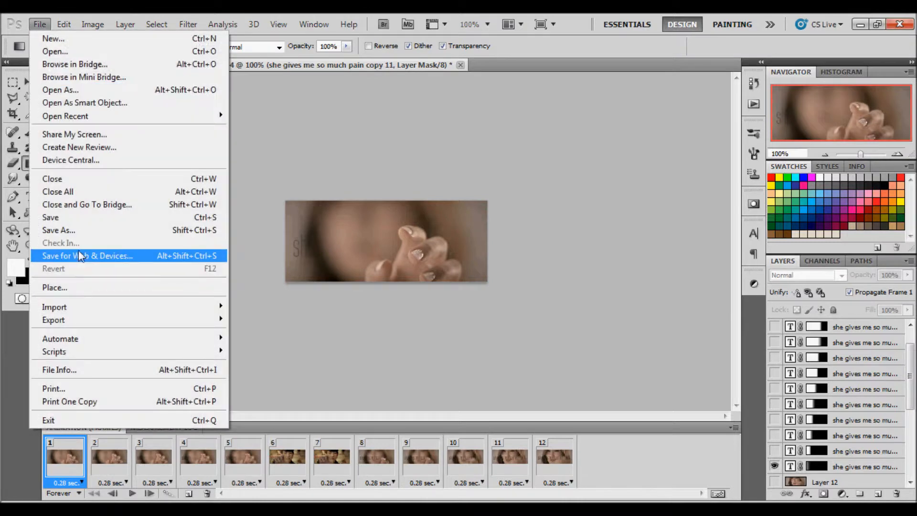
left_click(87, 256)
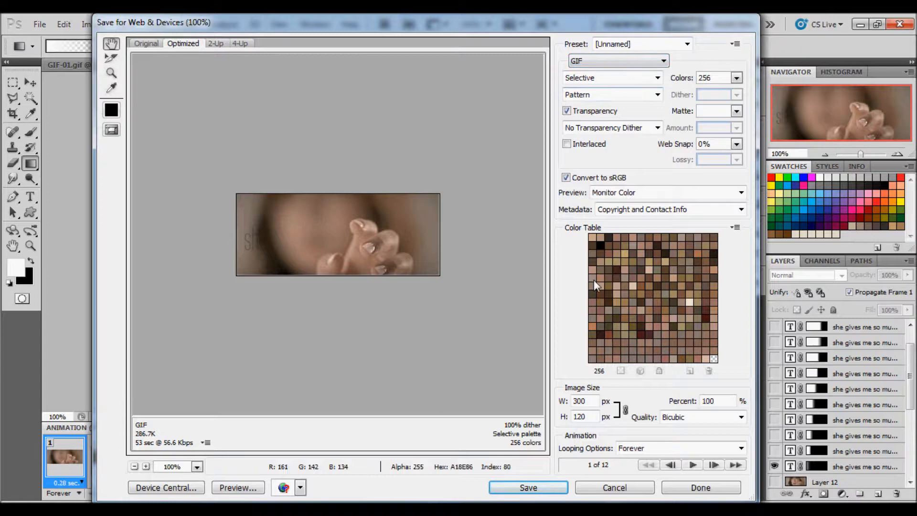
mouse_move(539, 310)
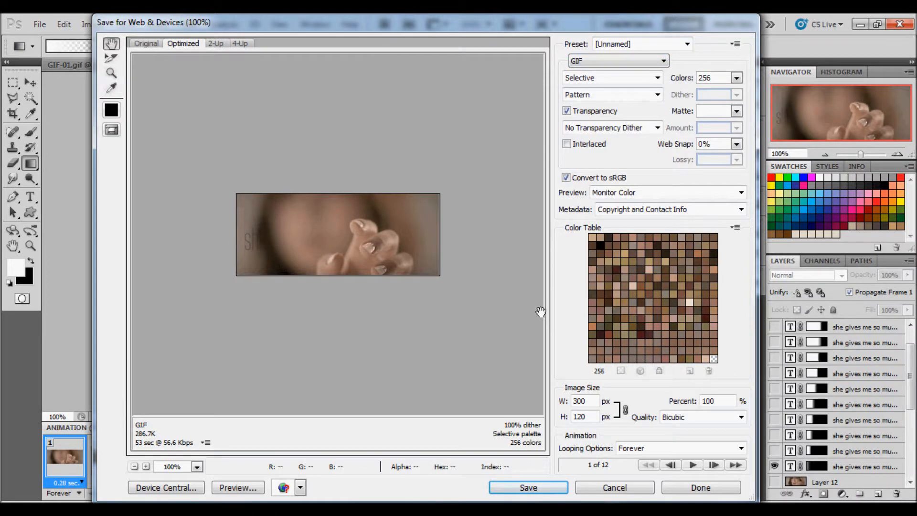
mouse_move(571, 272)
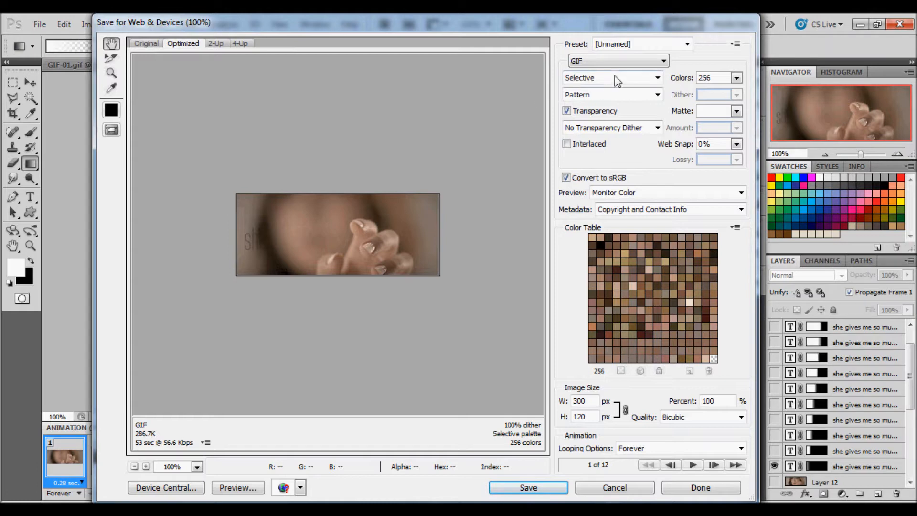
mouse_move(617, 60)
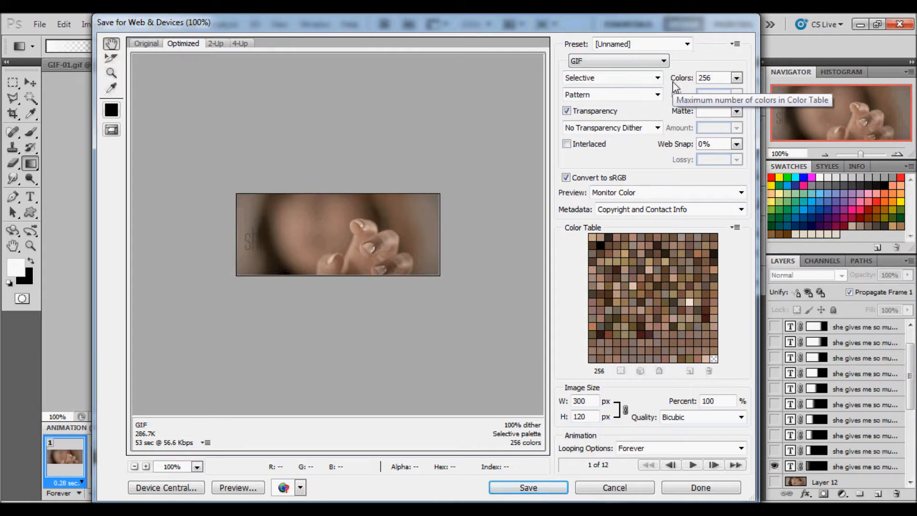
mouse_move(638, 79)
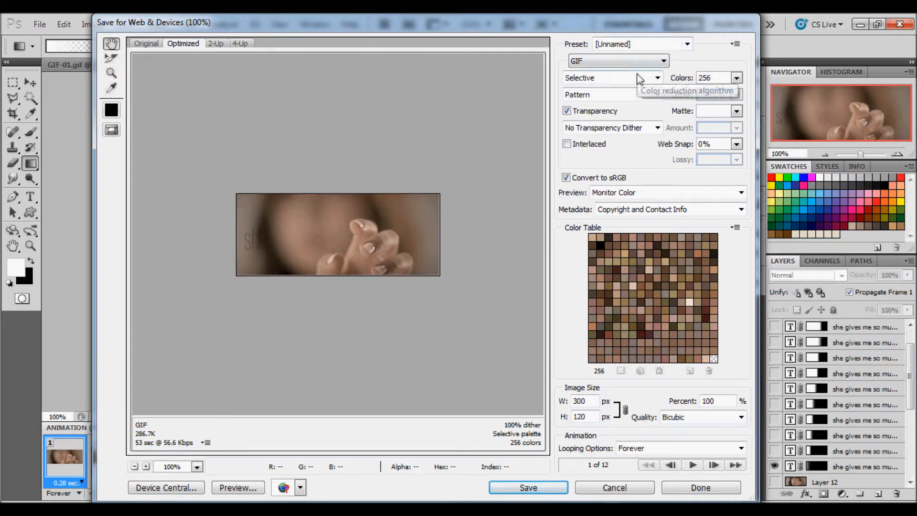
left_click(655, 77)
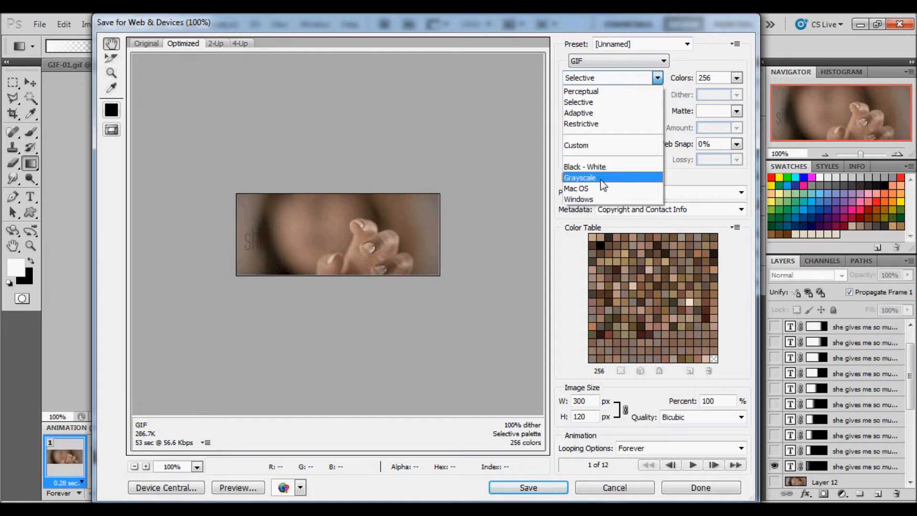
left_click(579, 102)
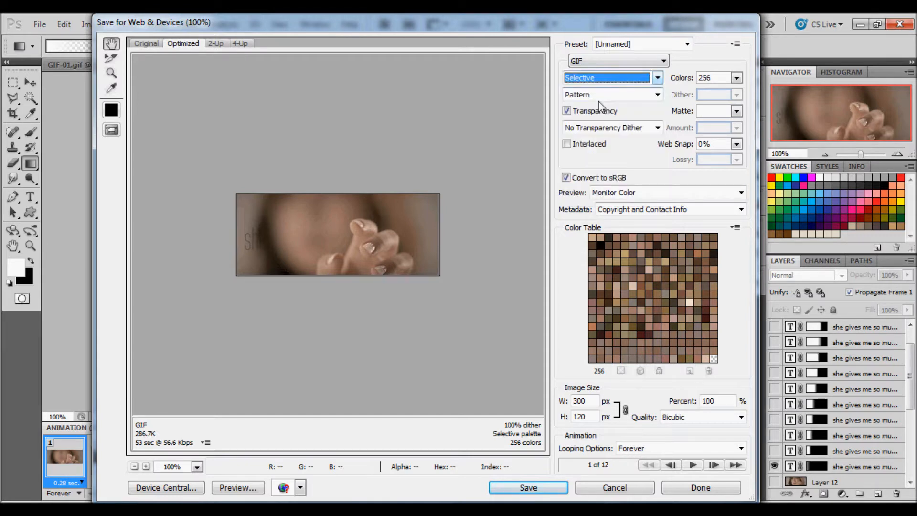
left_click(612, 94)
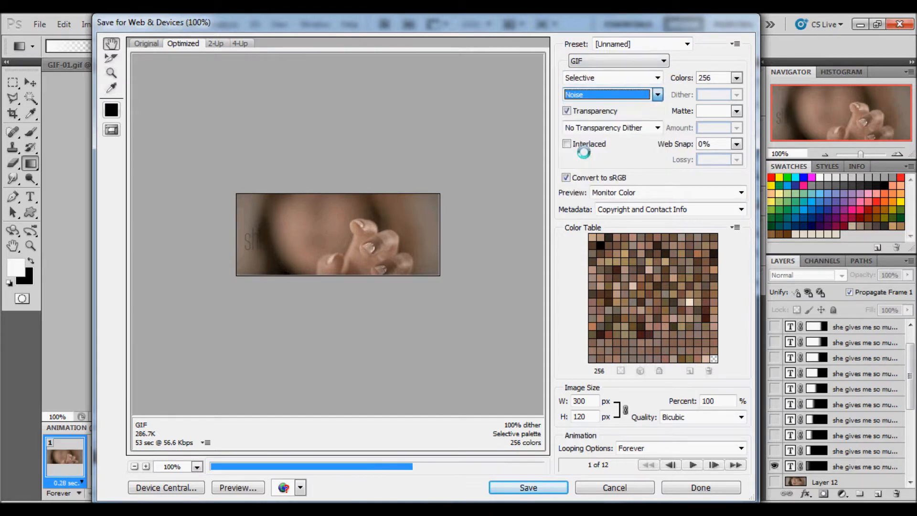
left_click(736, 77)
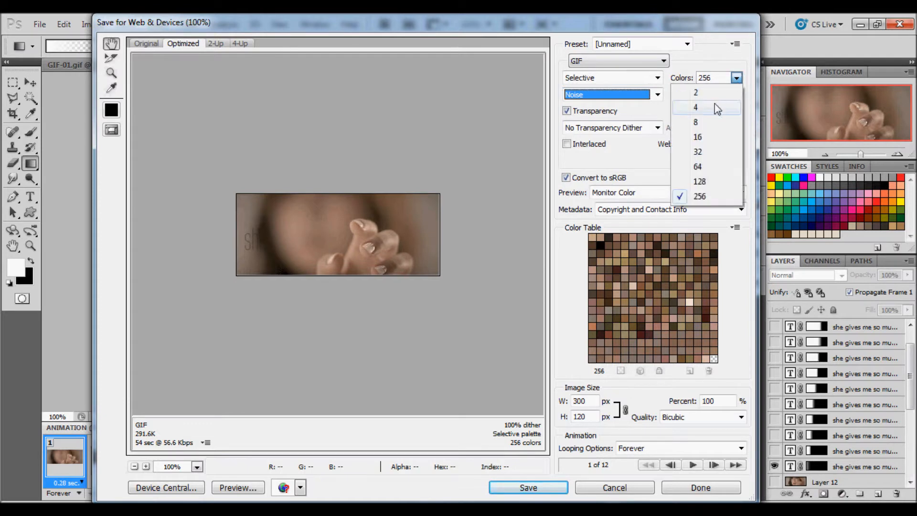
left_click(700, 196)
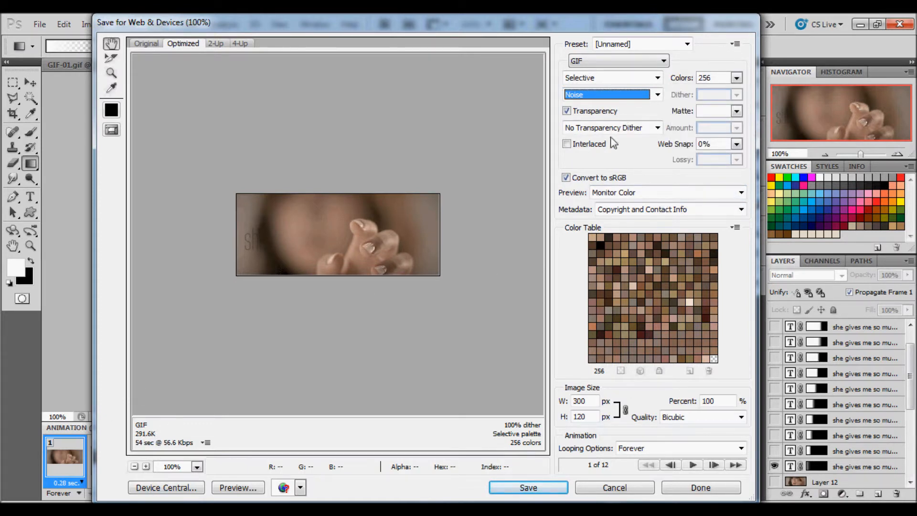
mouse_move(507, 301)
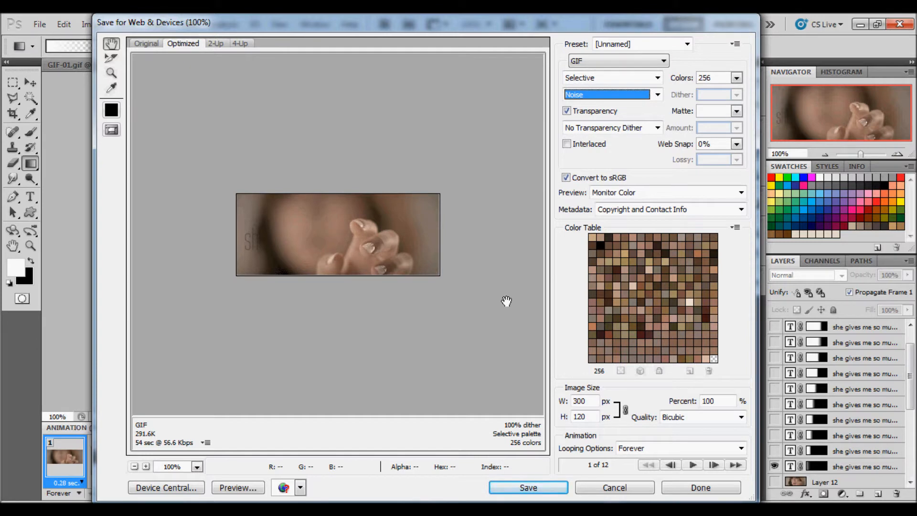
mouse_move(506, 301)
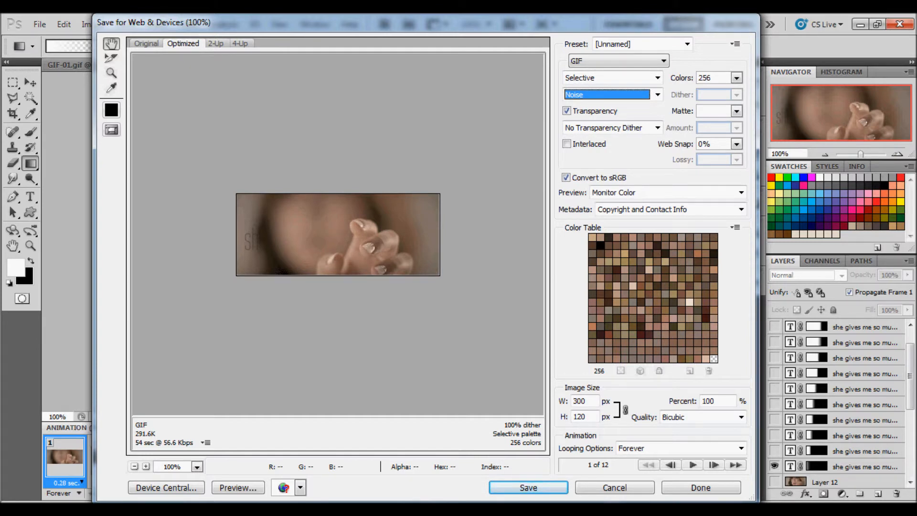
left_click(527, 487)
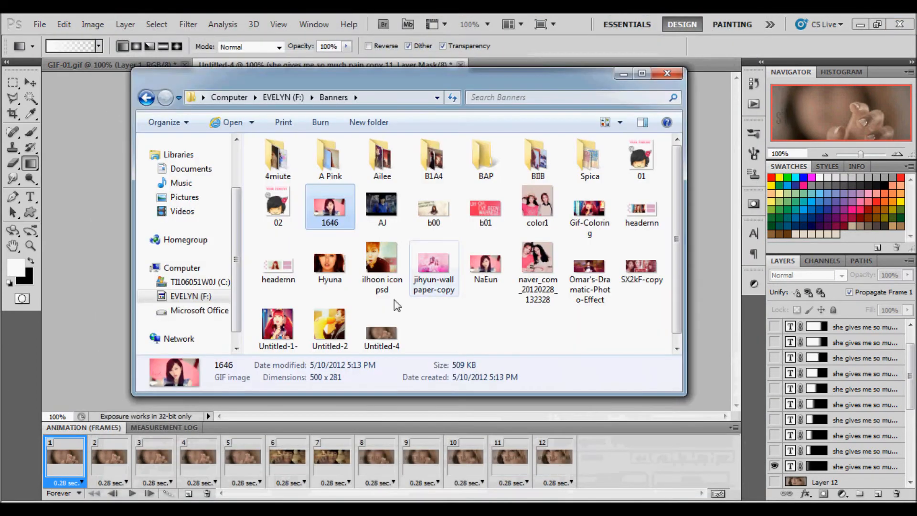
Step: Bring up the context menu for the saved Untitled-4 GIF in the Banners folder
right_click(382, 325)
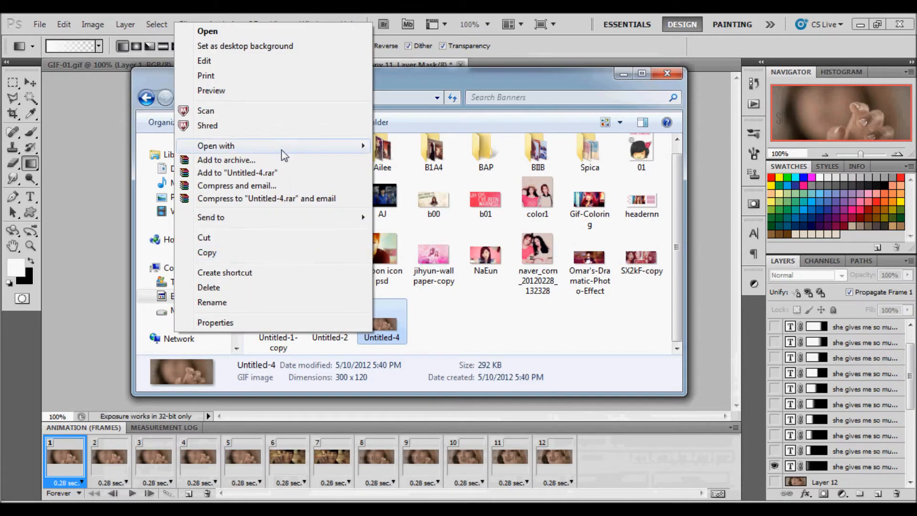